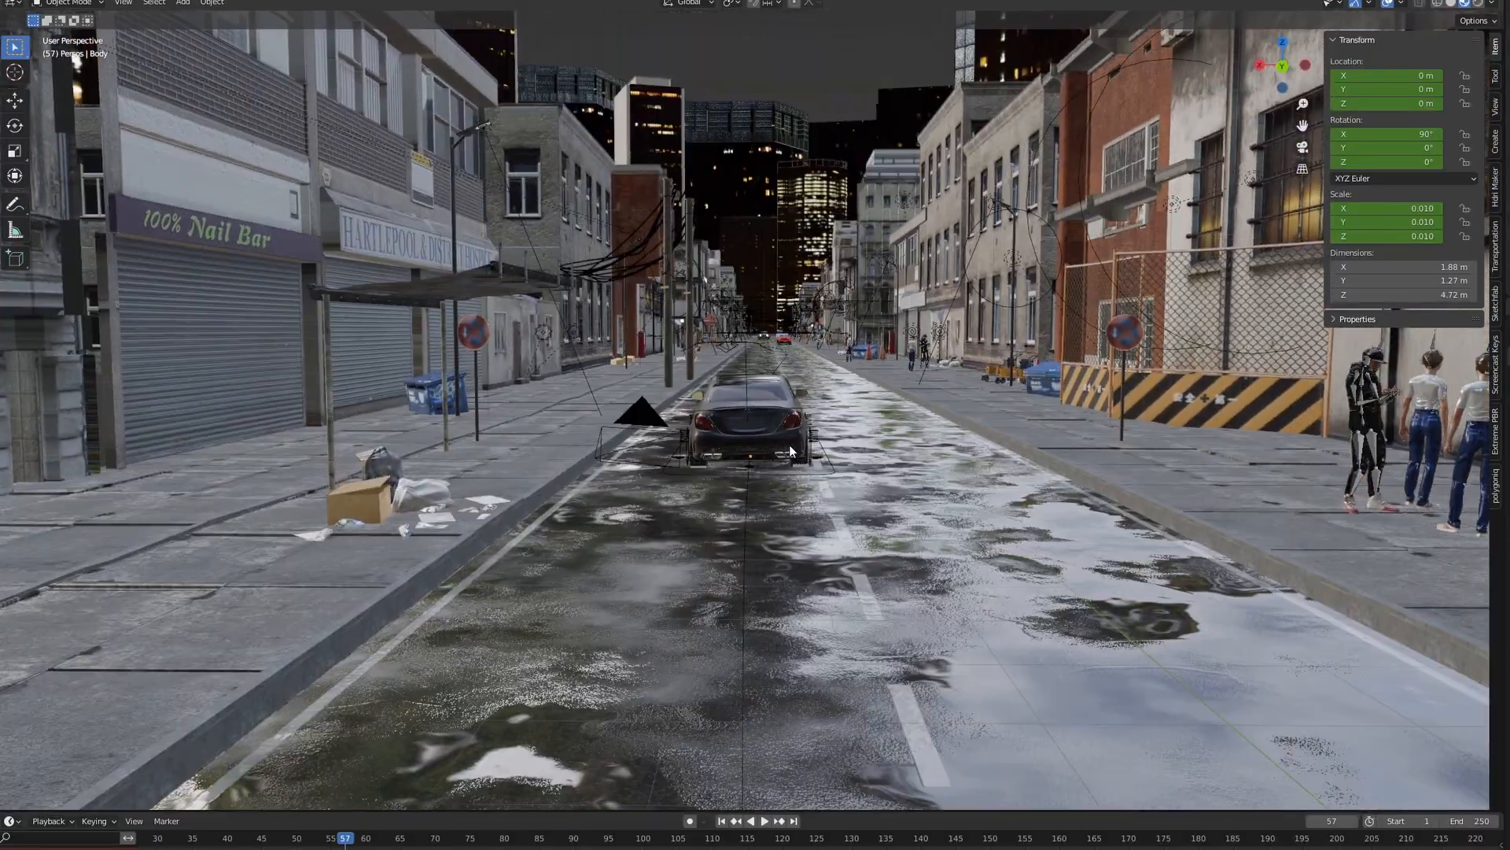
Switch from the city street project to the test scene with the Rigacar car rig
drag(790, 443, 916, 405)
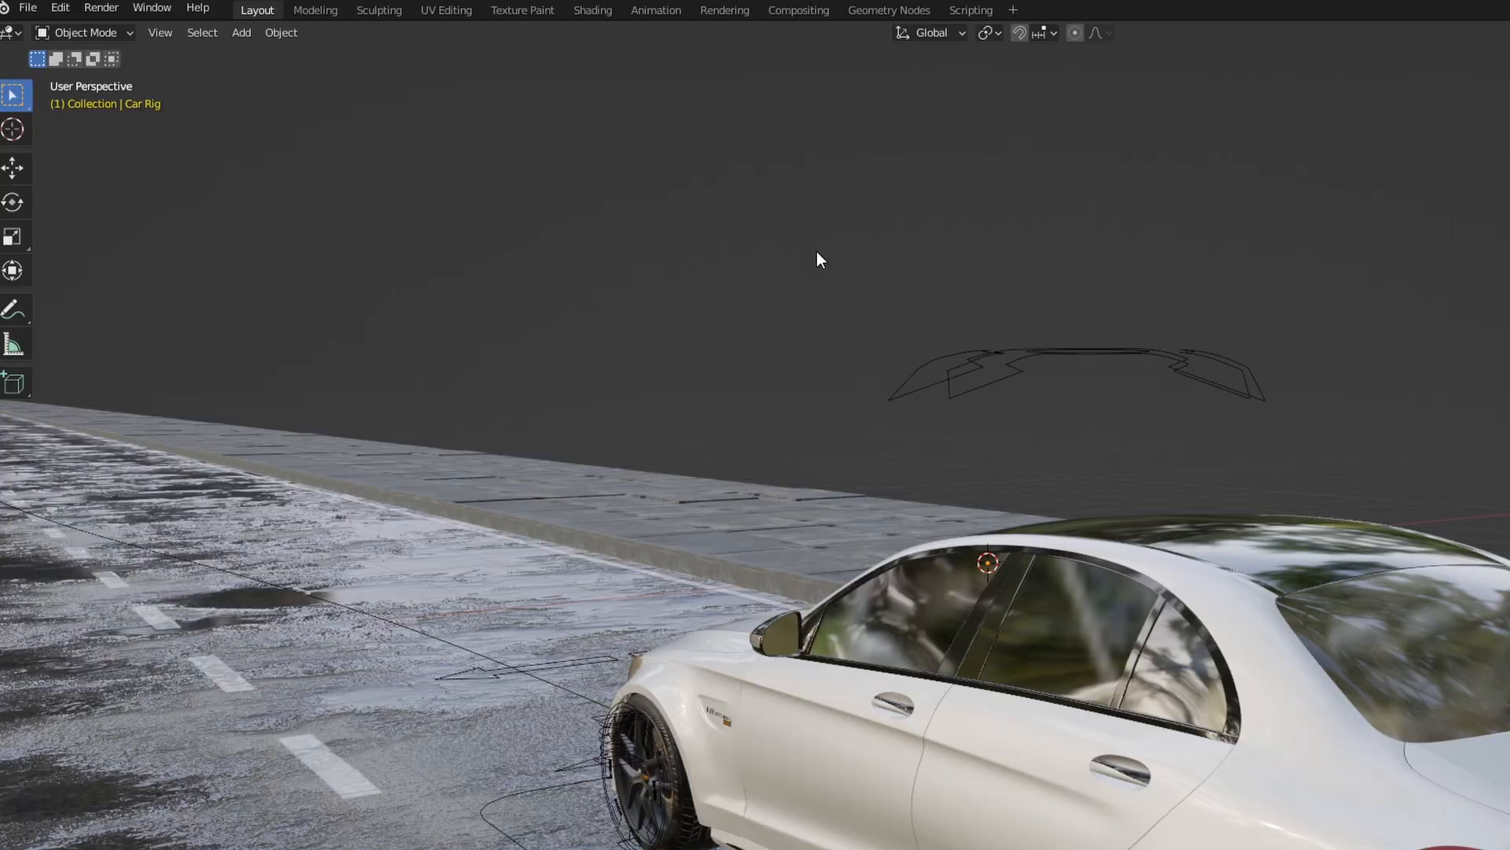
click(160, 32)
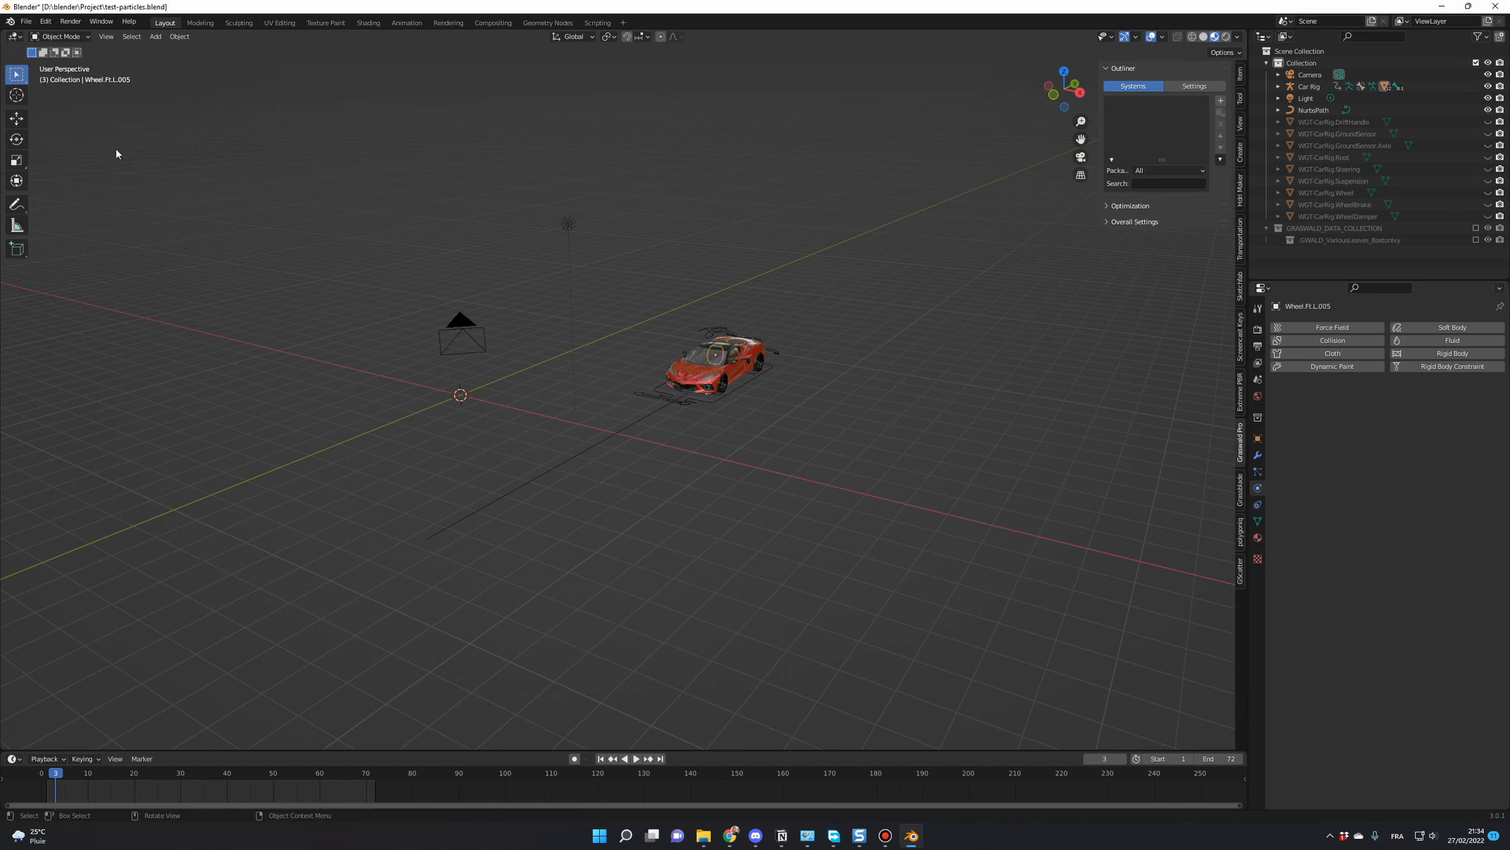
Install the Rigacar zip via Preferences > Add-ons, enable 'Rigging: Rigacar' and close Preferences
click(44, 20)
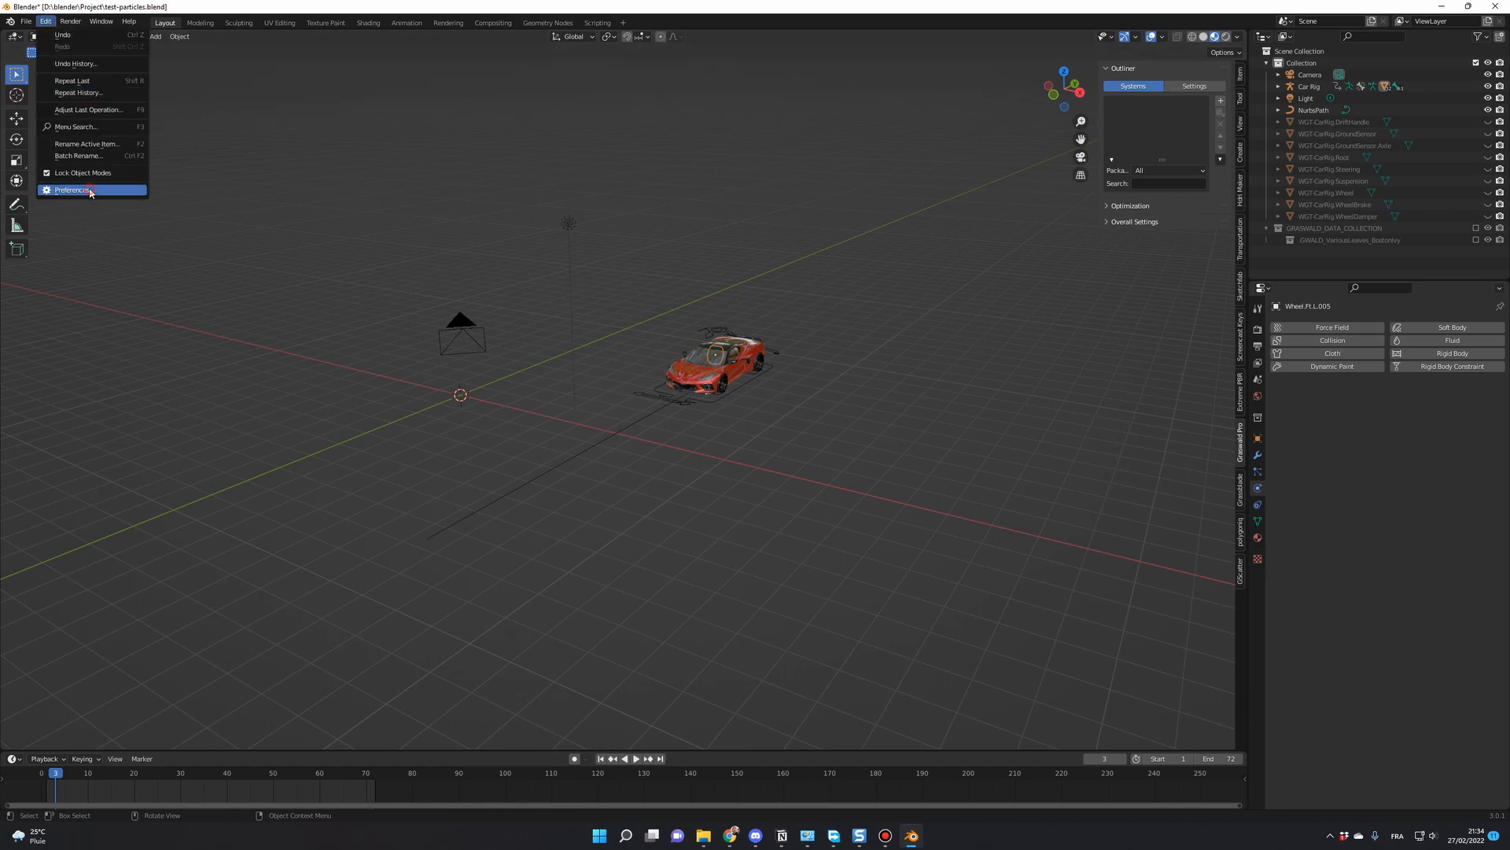
click(72, 190)
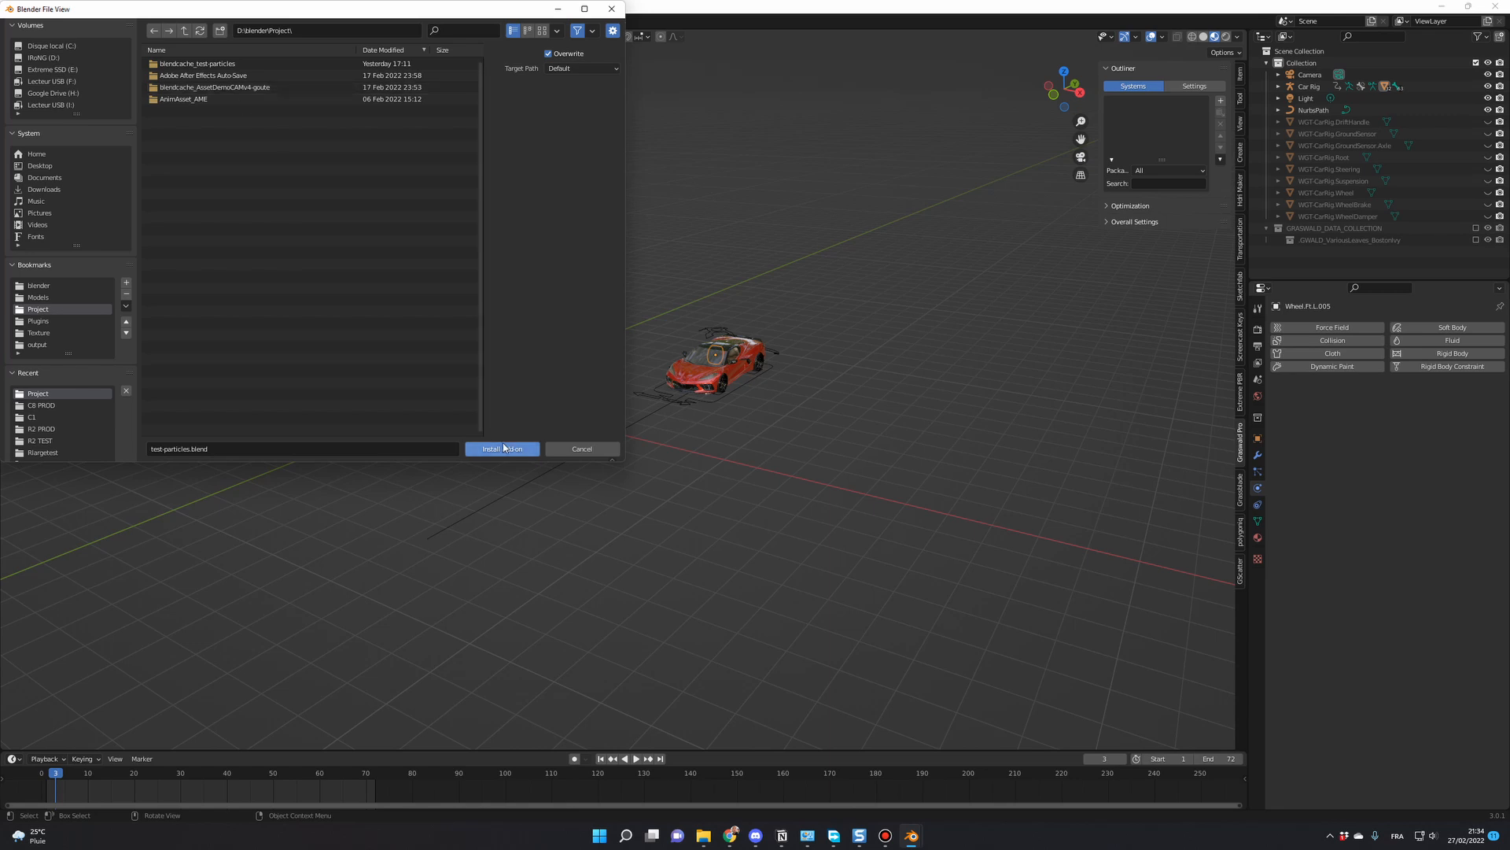
click(502, 448)
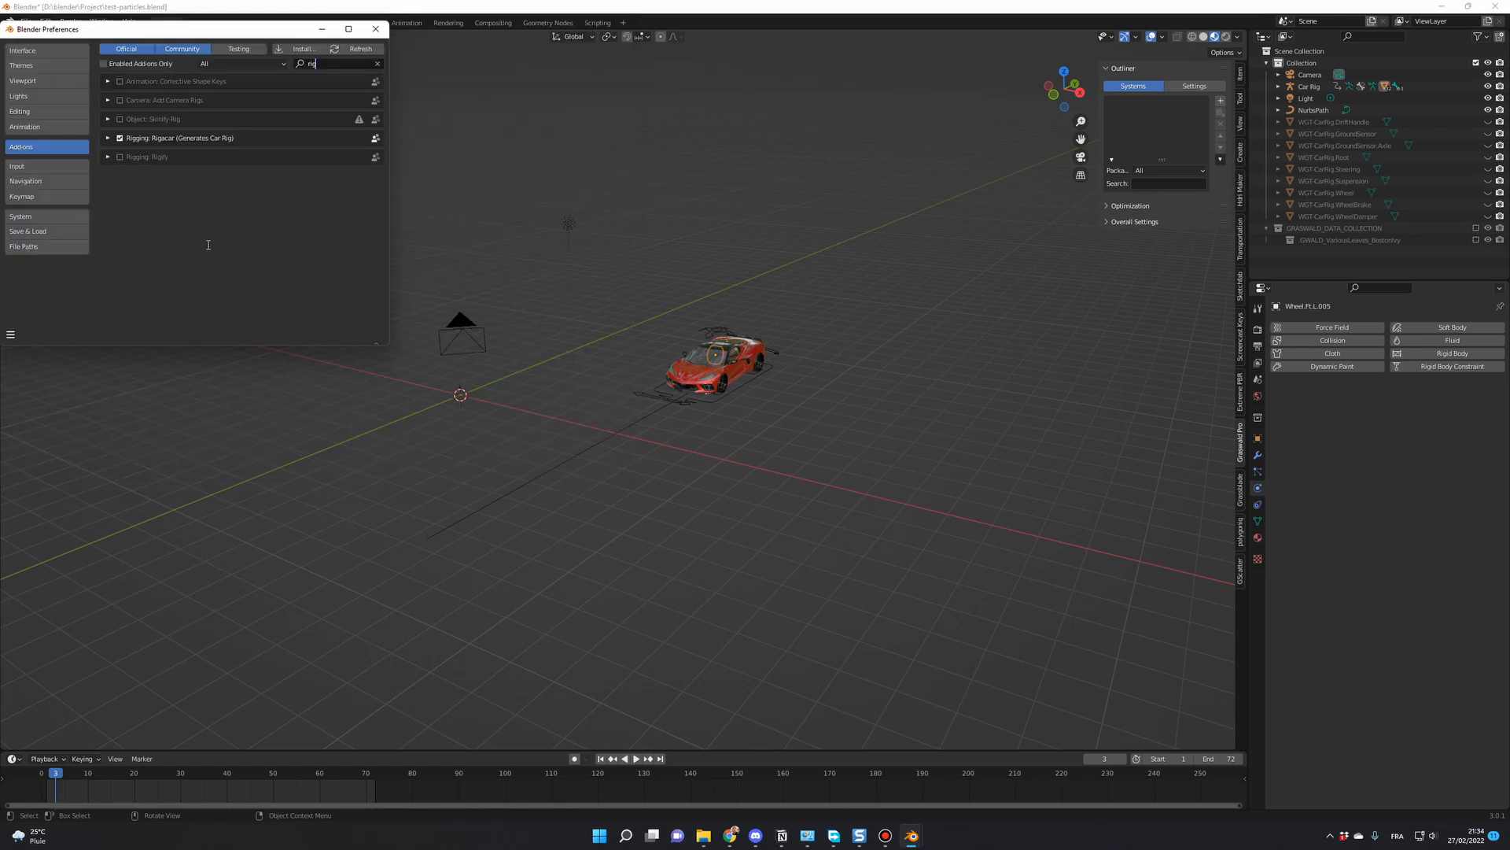
click(119, 137)
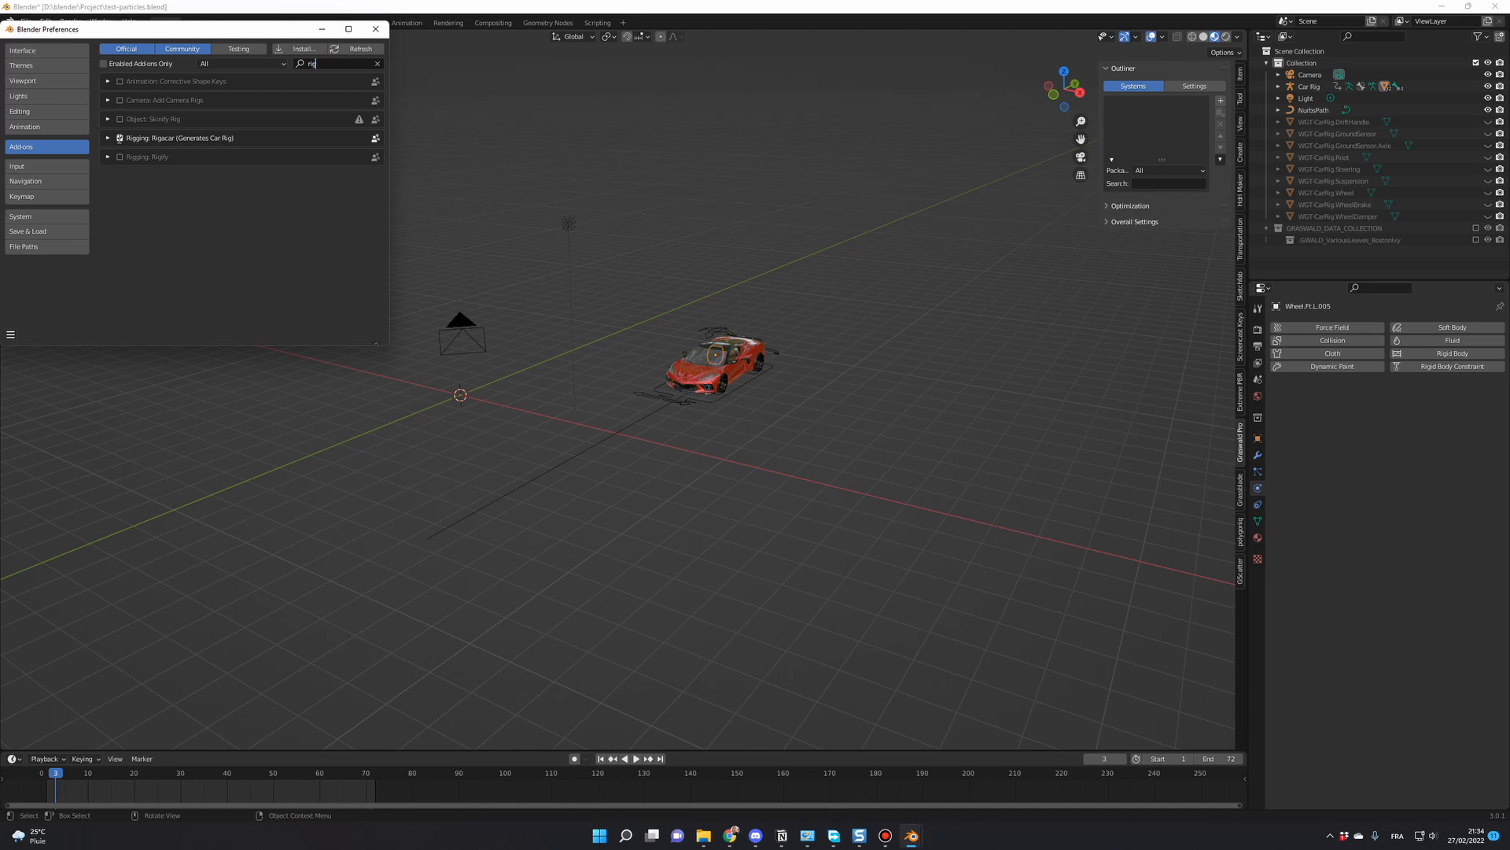
click(374, 28)
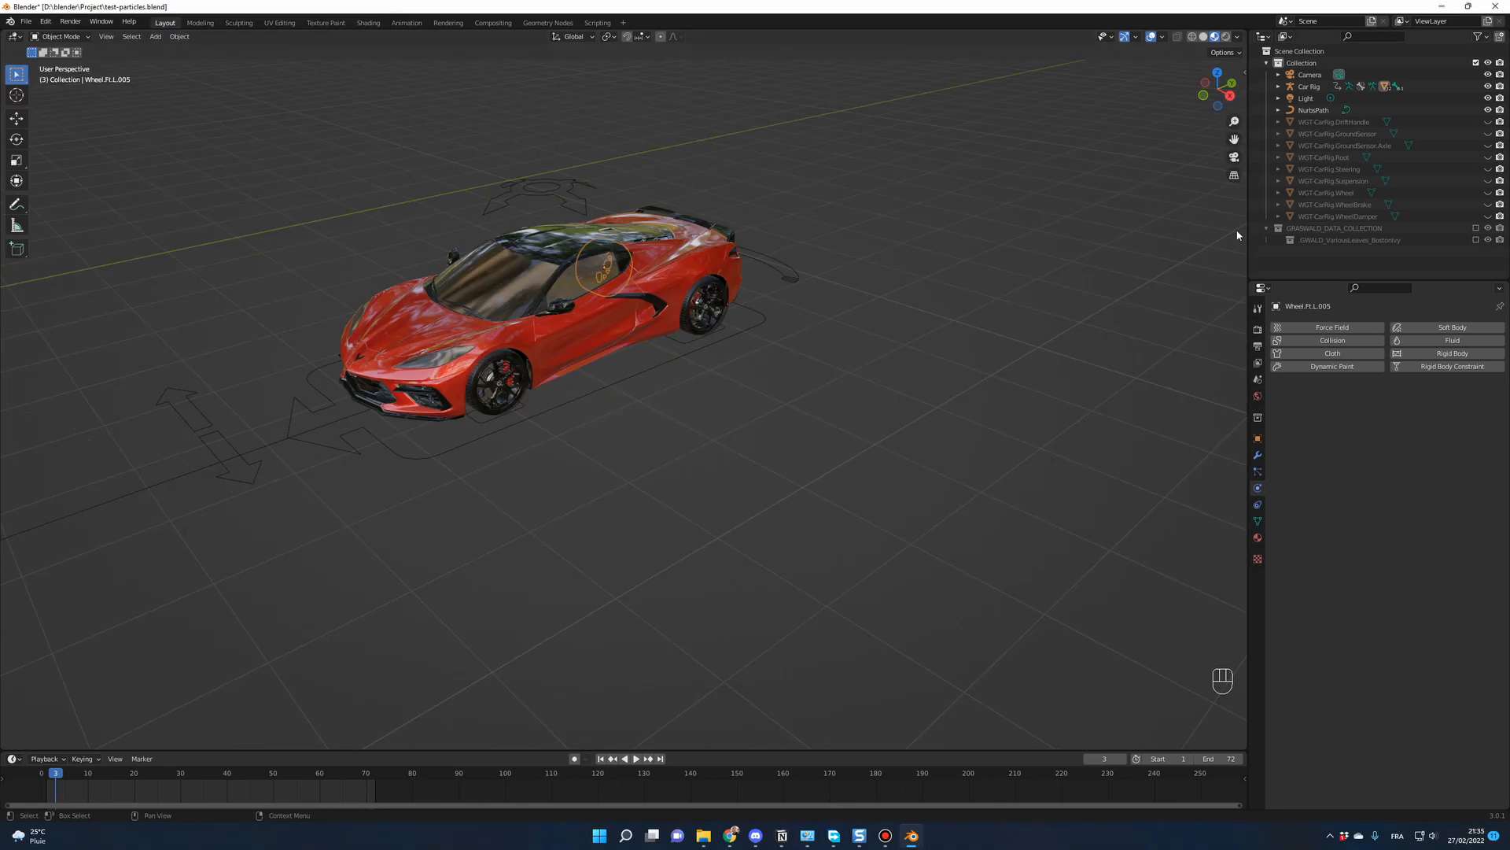
Show the Rigacar sidebar to clear the car rig's baked animation
key(n)
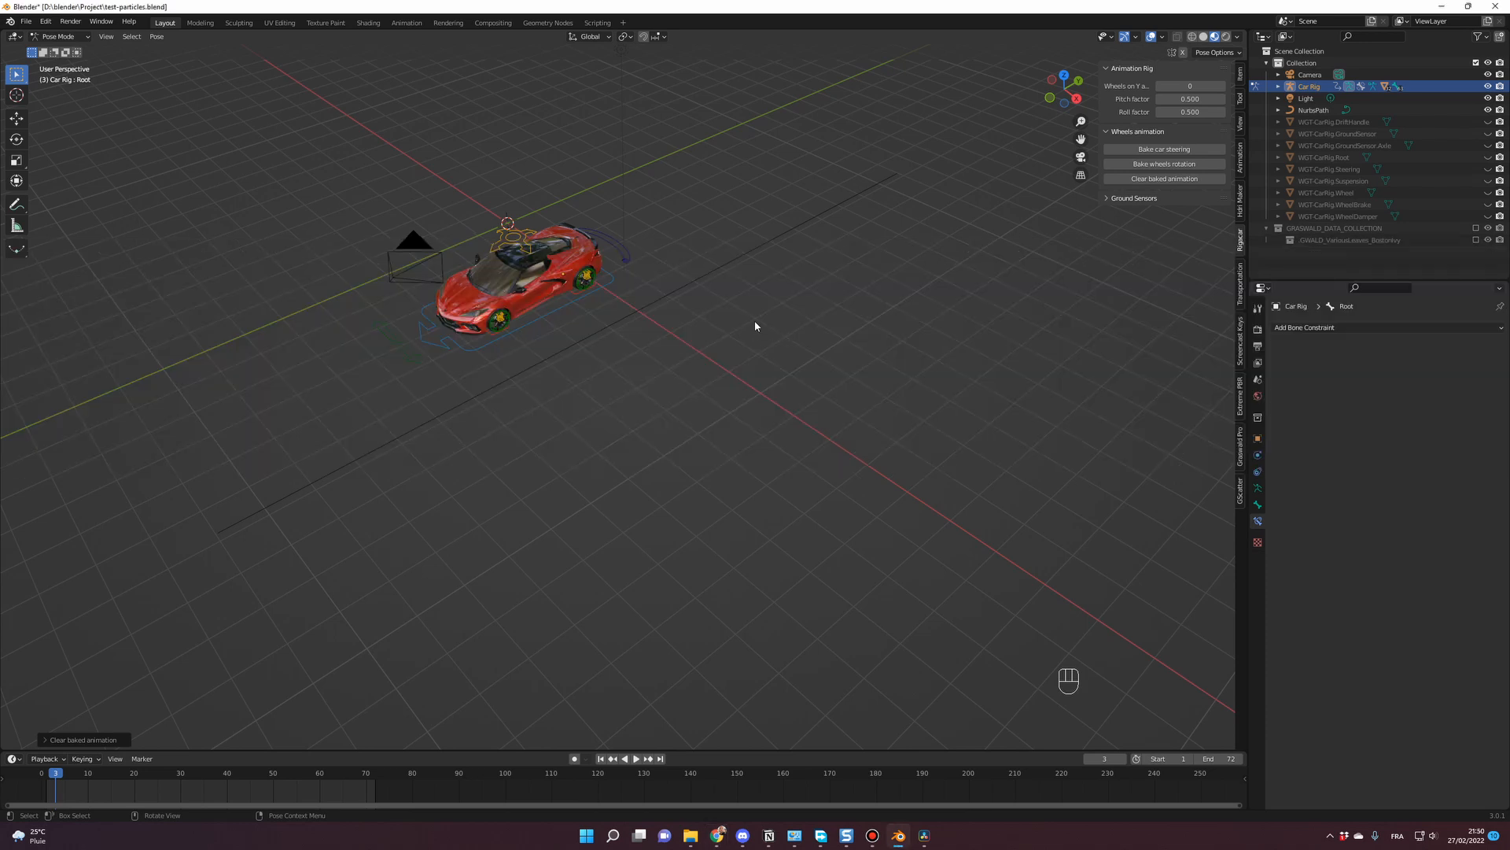
mouse_move(835, 346)
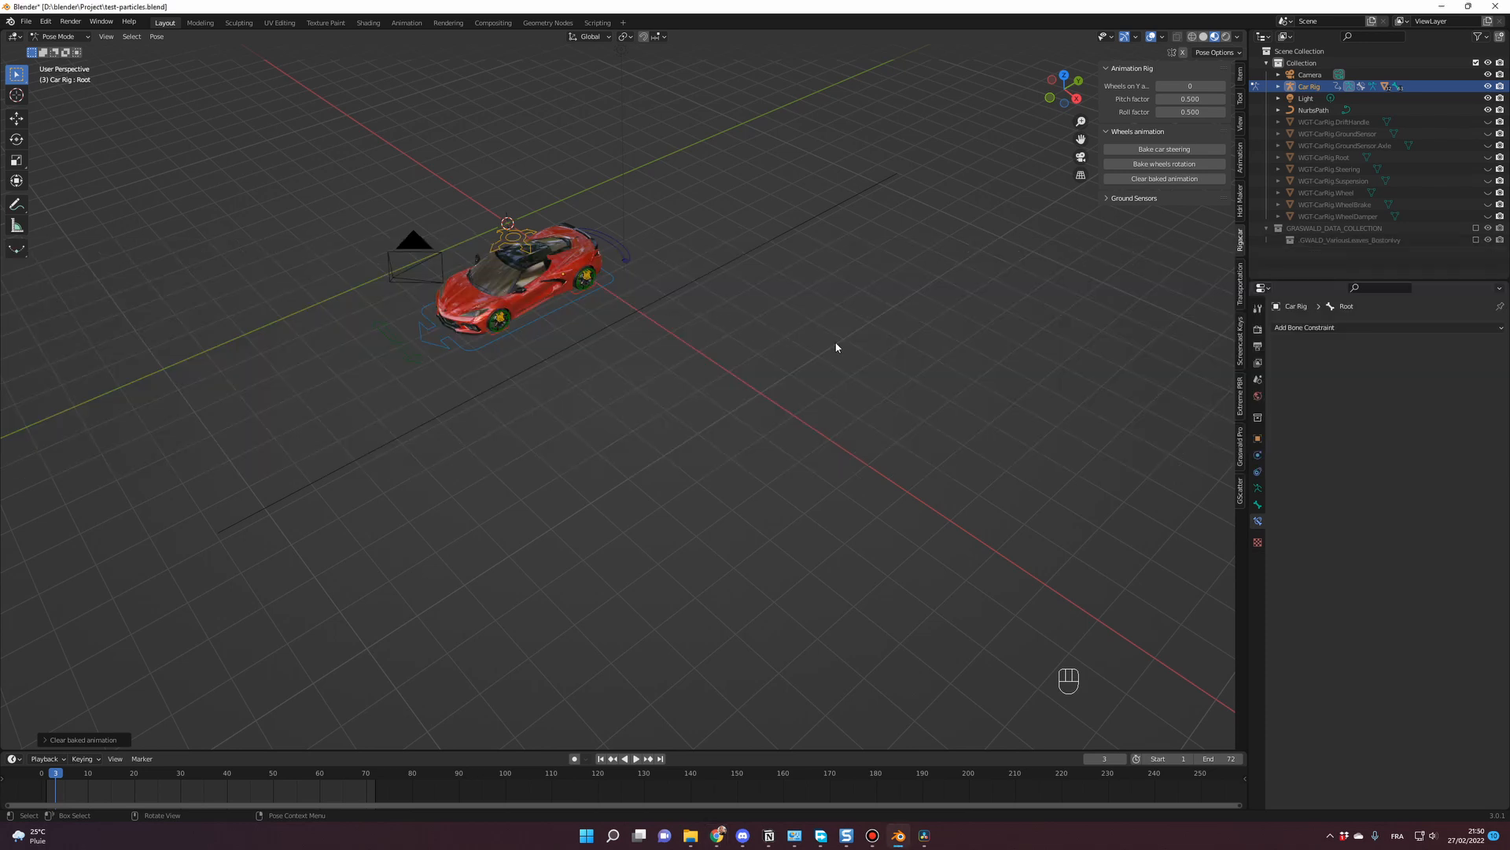
mouse_move(1258, 473)
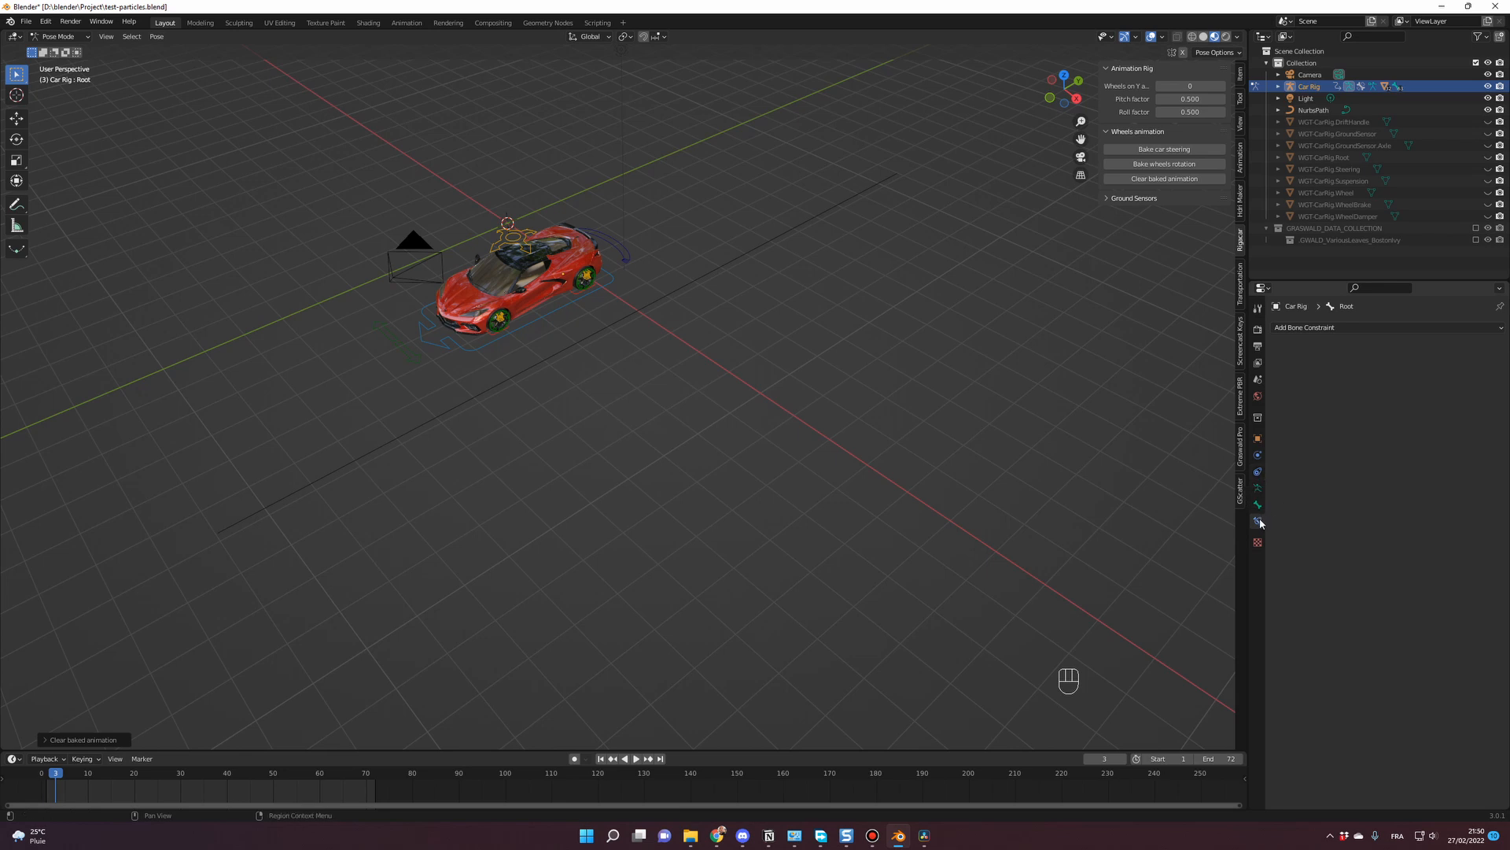
mouse_move(1258, 521)
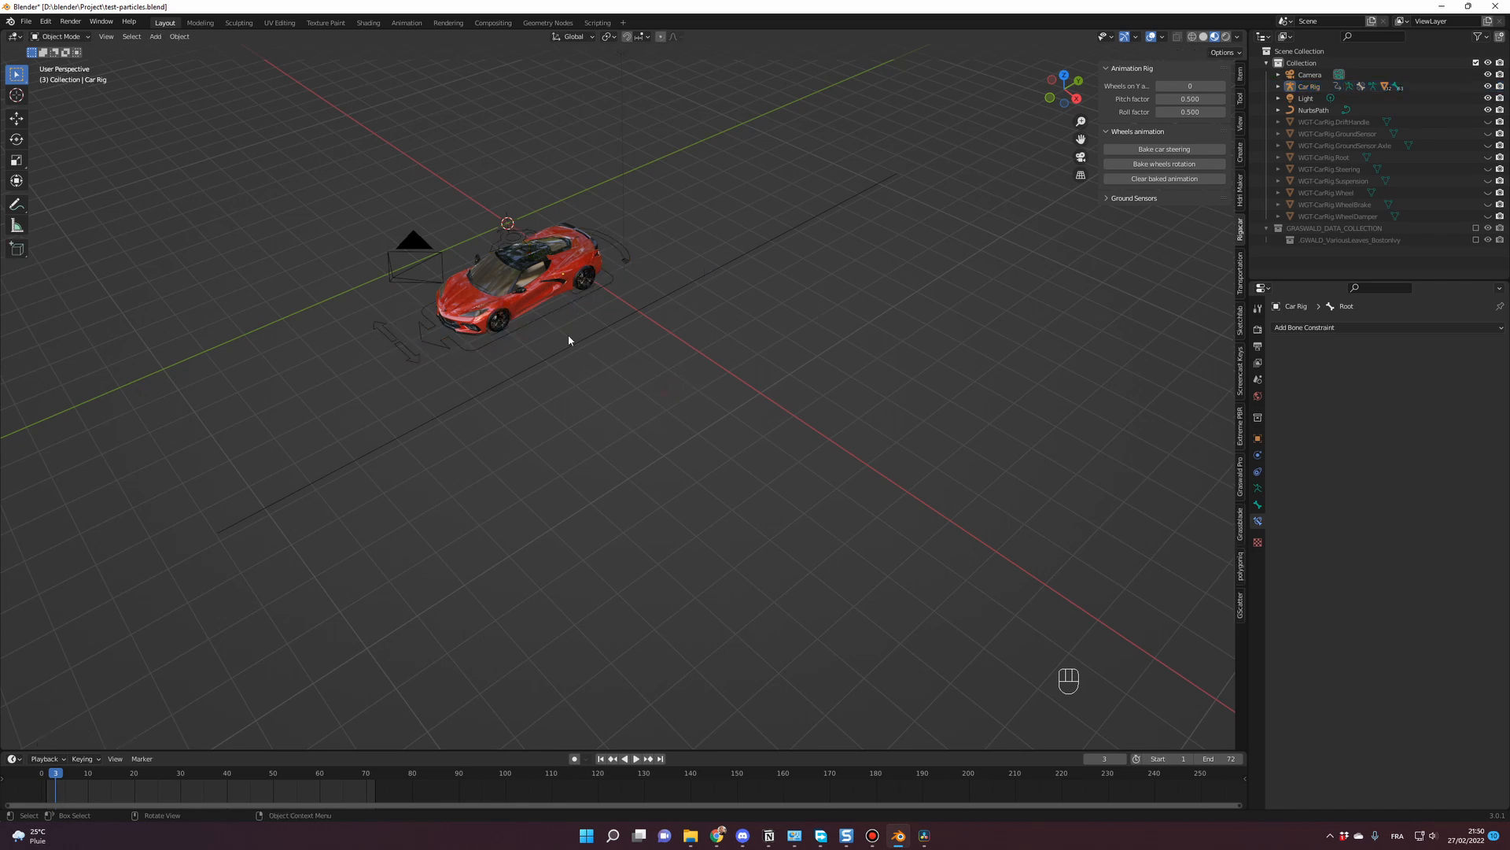
In Pose Mode, give the Root bone a Follow Path constraint with an empty target
click(1307, 85)
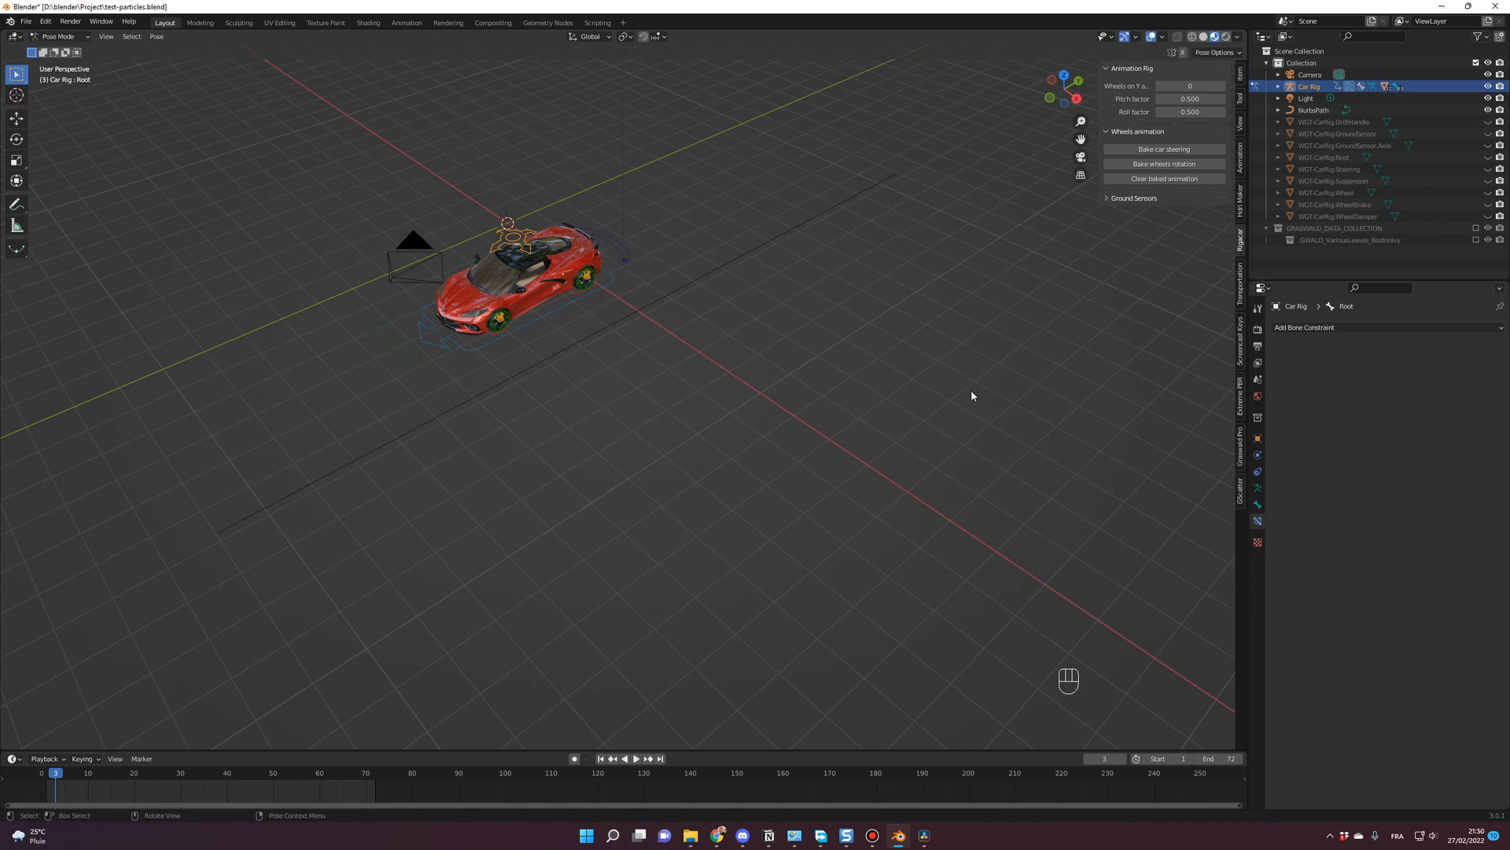
mouse_move(1259, 521)
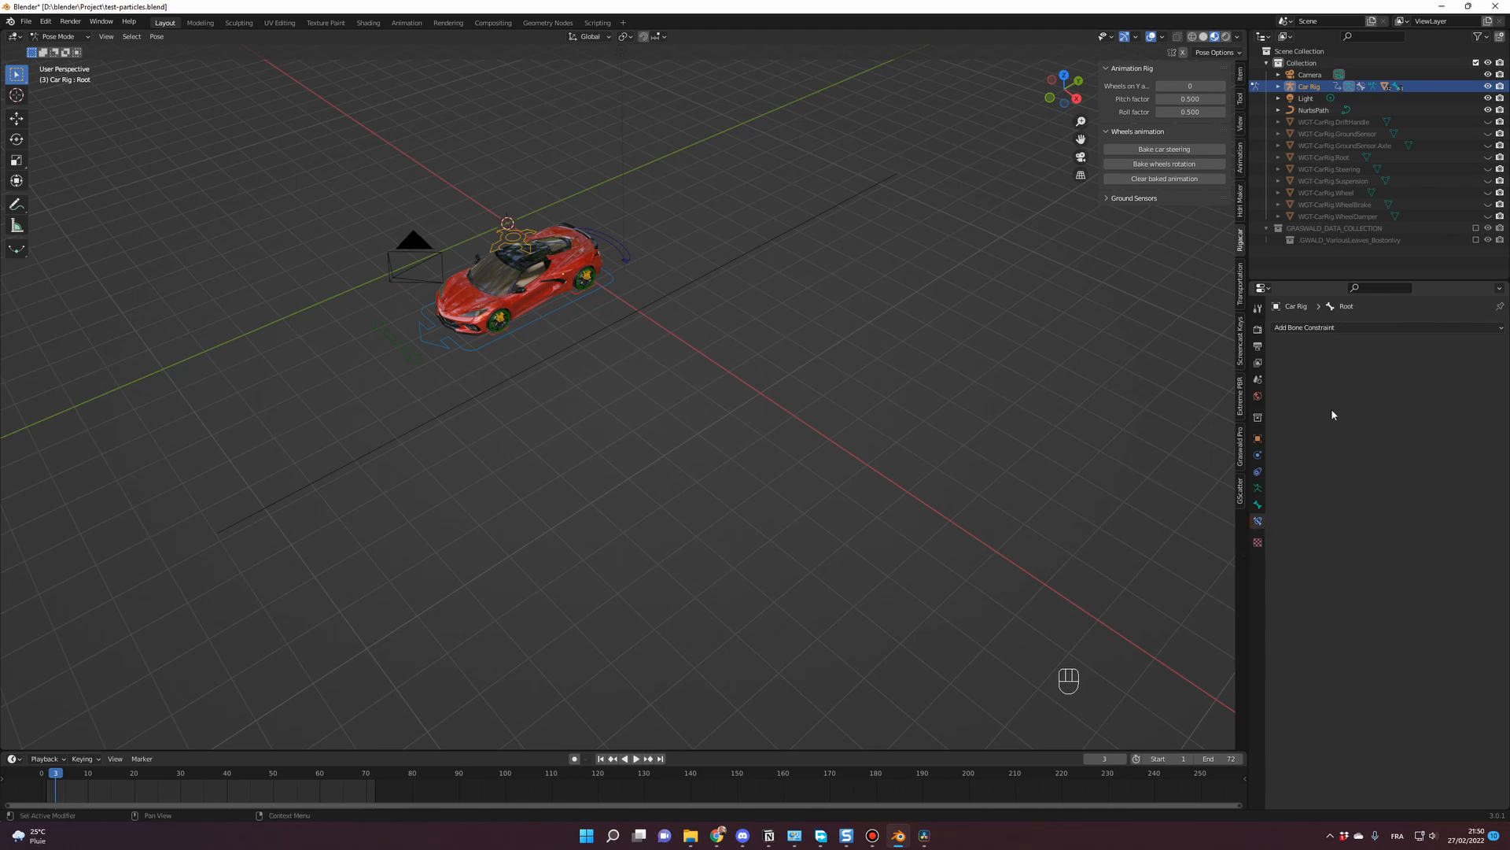
click(1306, 327)
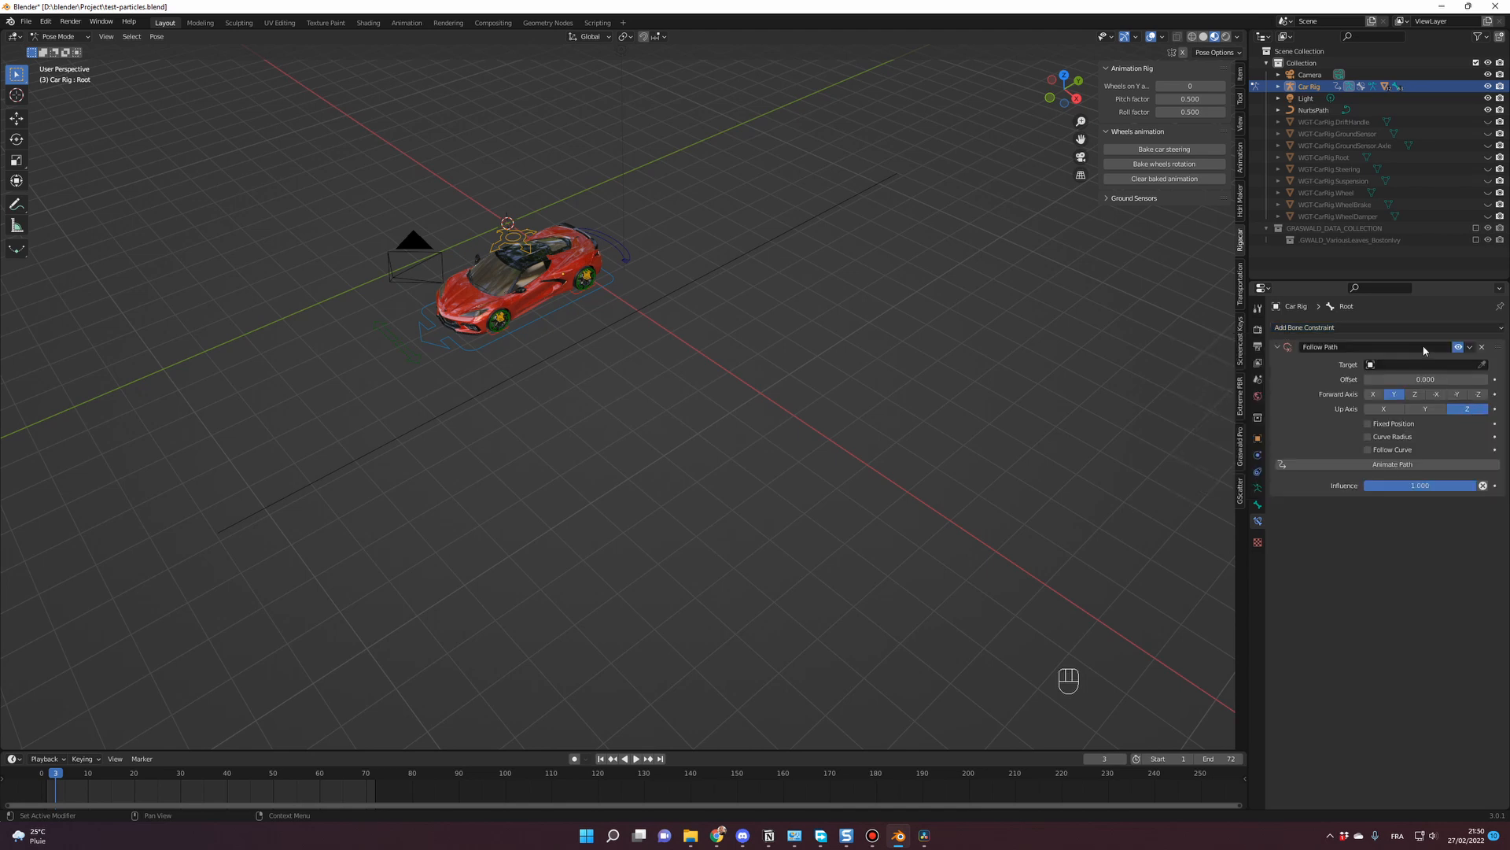
click(1416, 363)
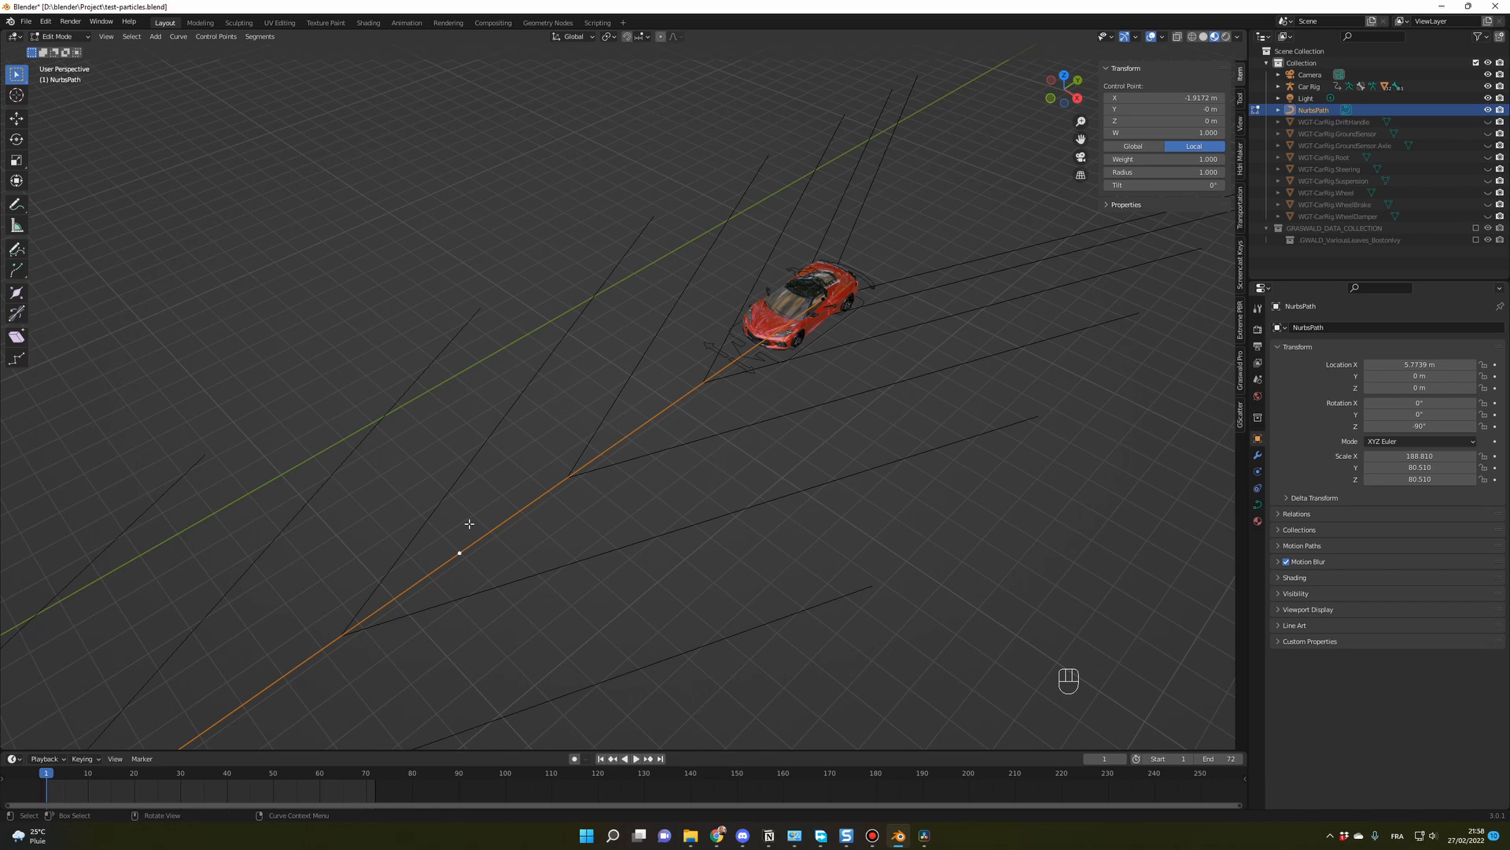
mouse_move(473, 529)
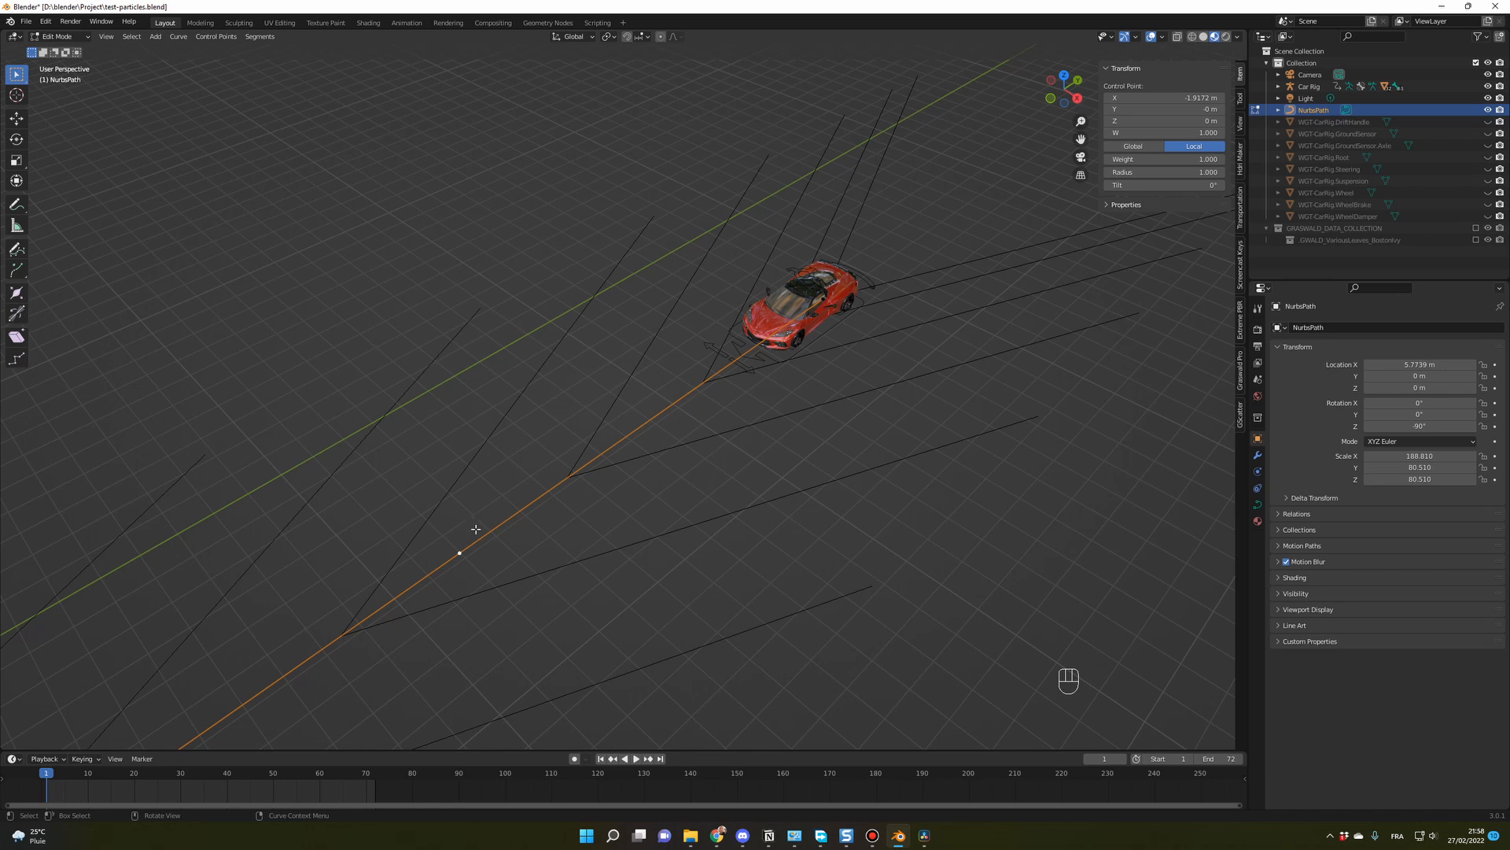
Apply All Transforms to NurbsPath (Ctrl+A) and enter Edit Mode on its control points
key(g)
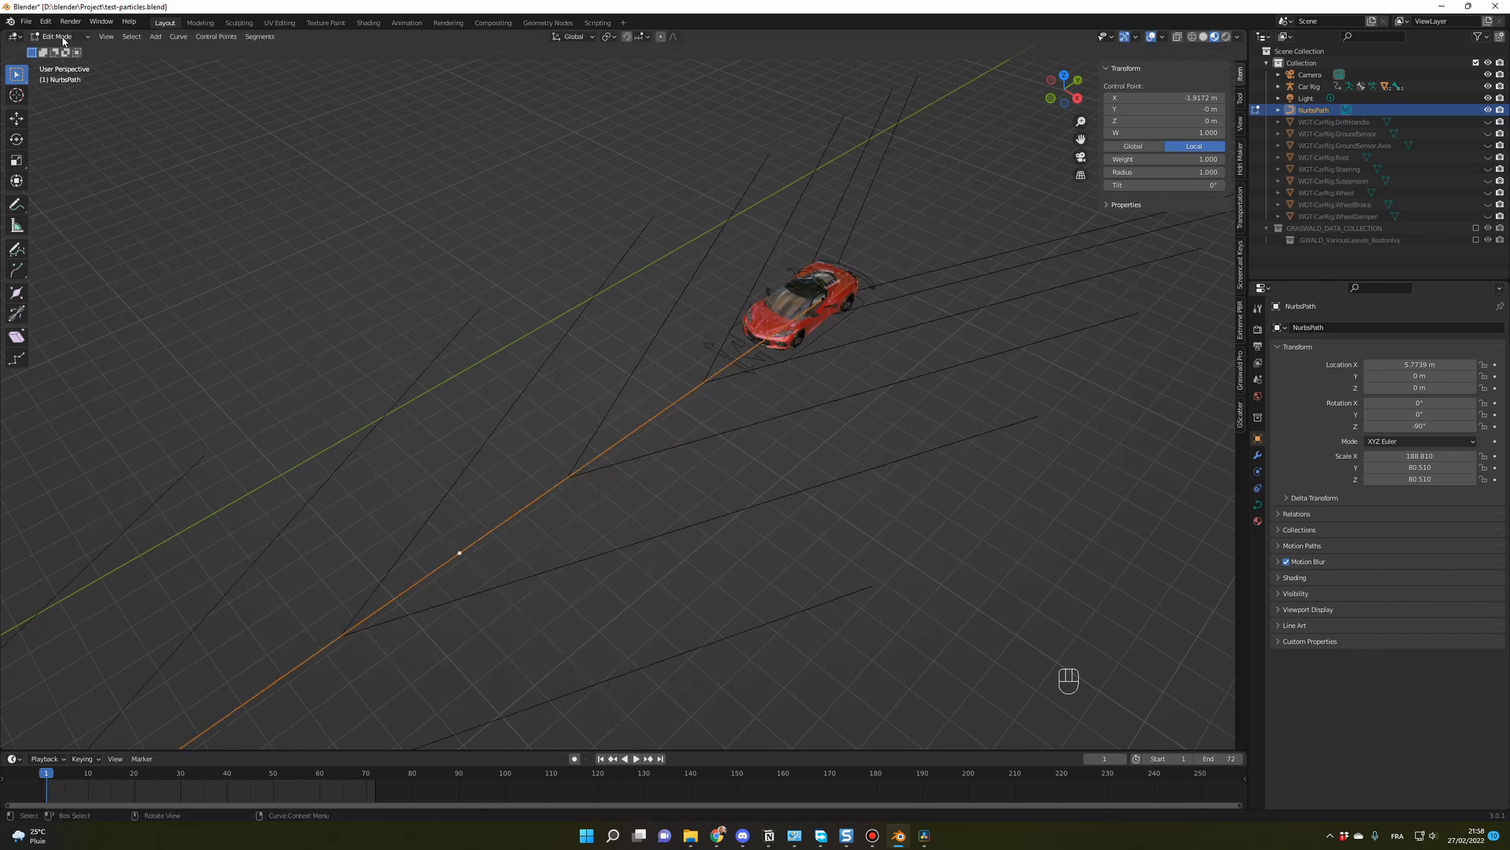
key(Tab)
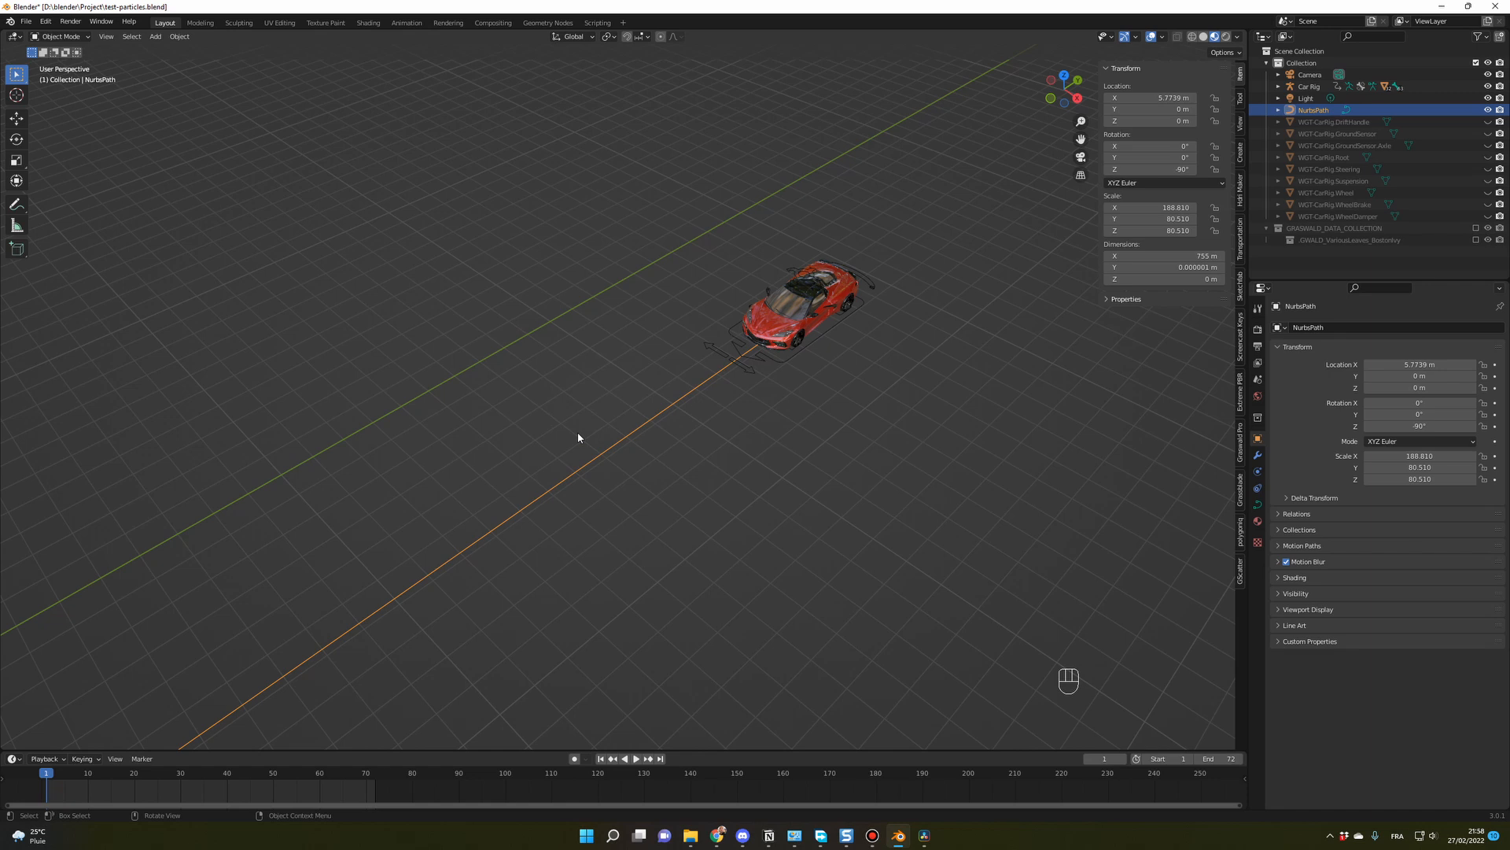
click(178, 37)
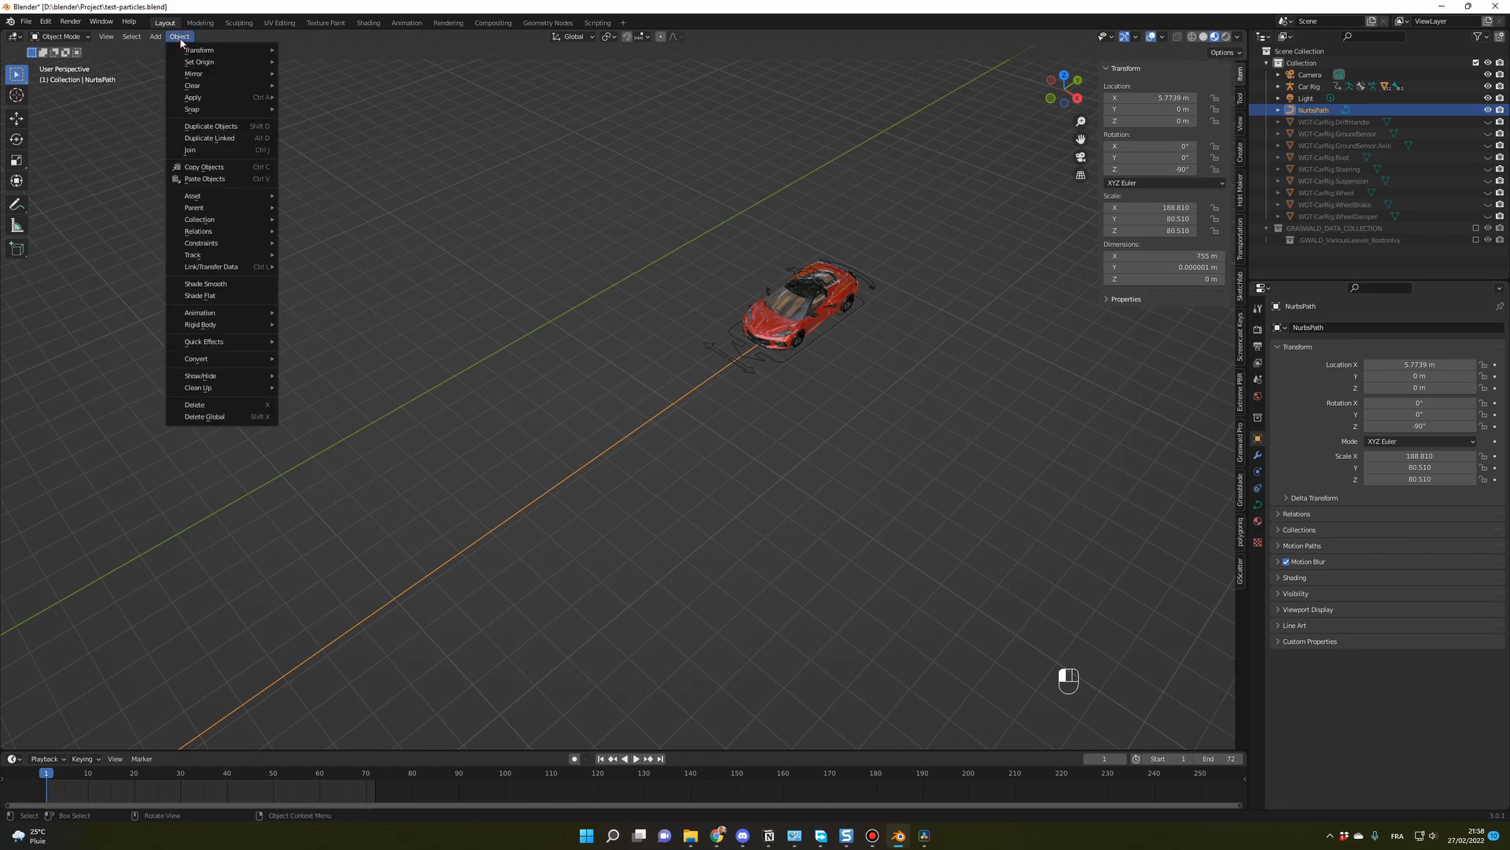
mouse_move(191, 96)
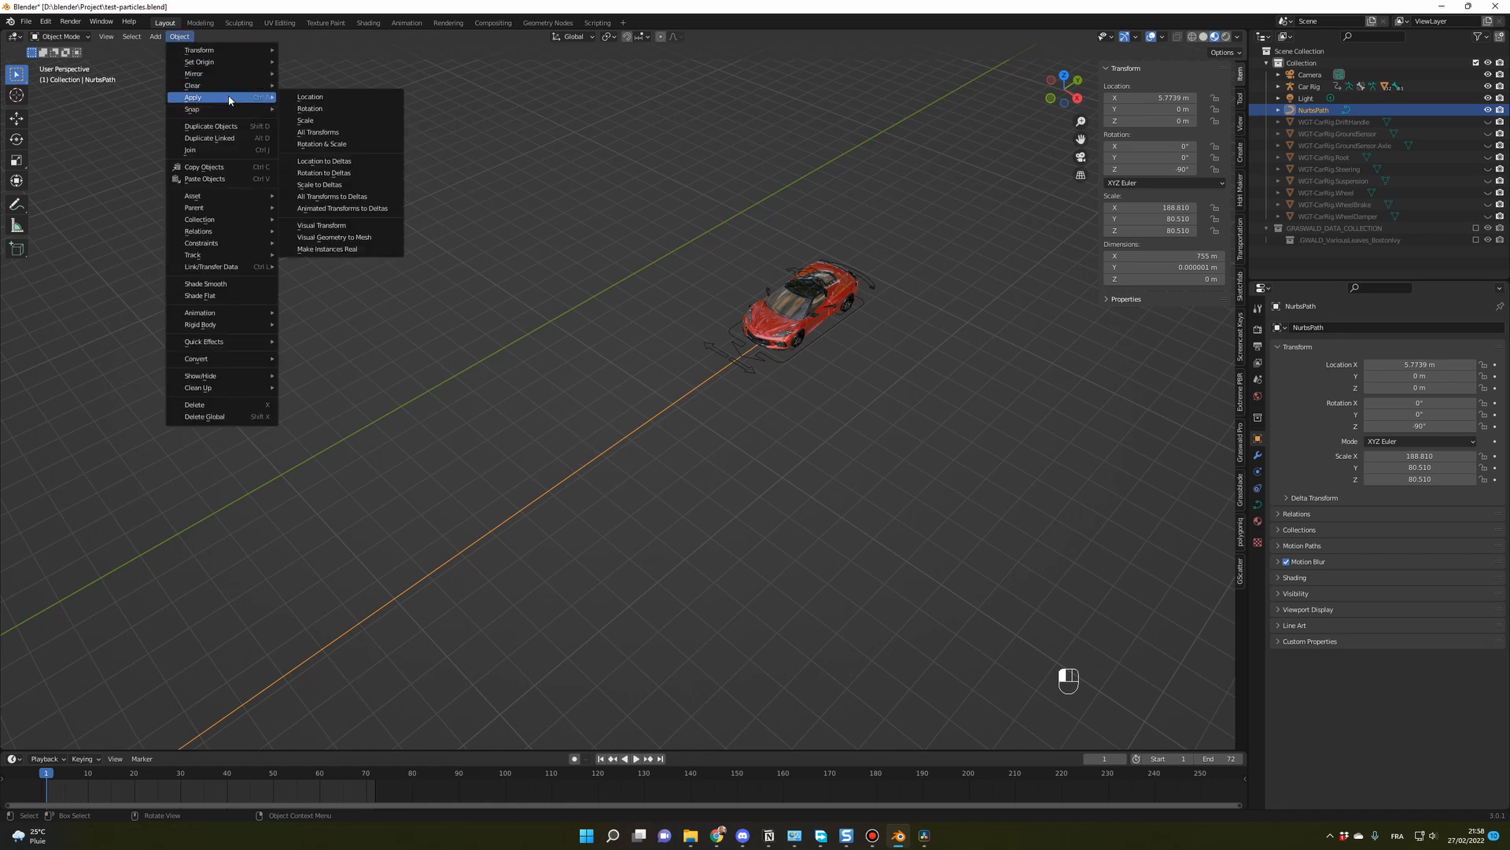
mouse_move(321, 143)
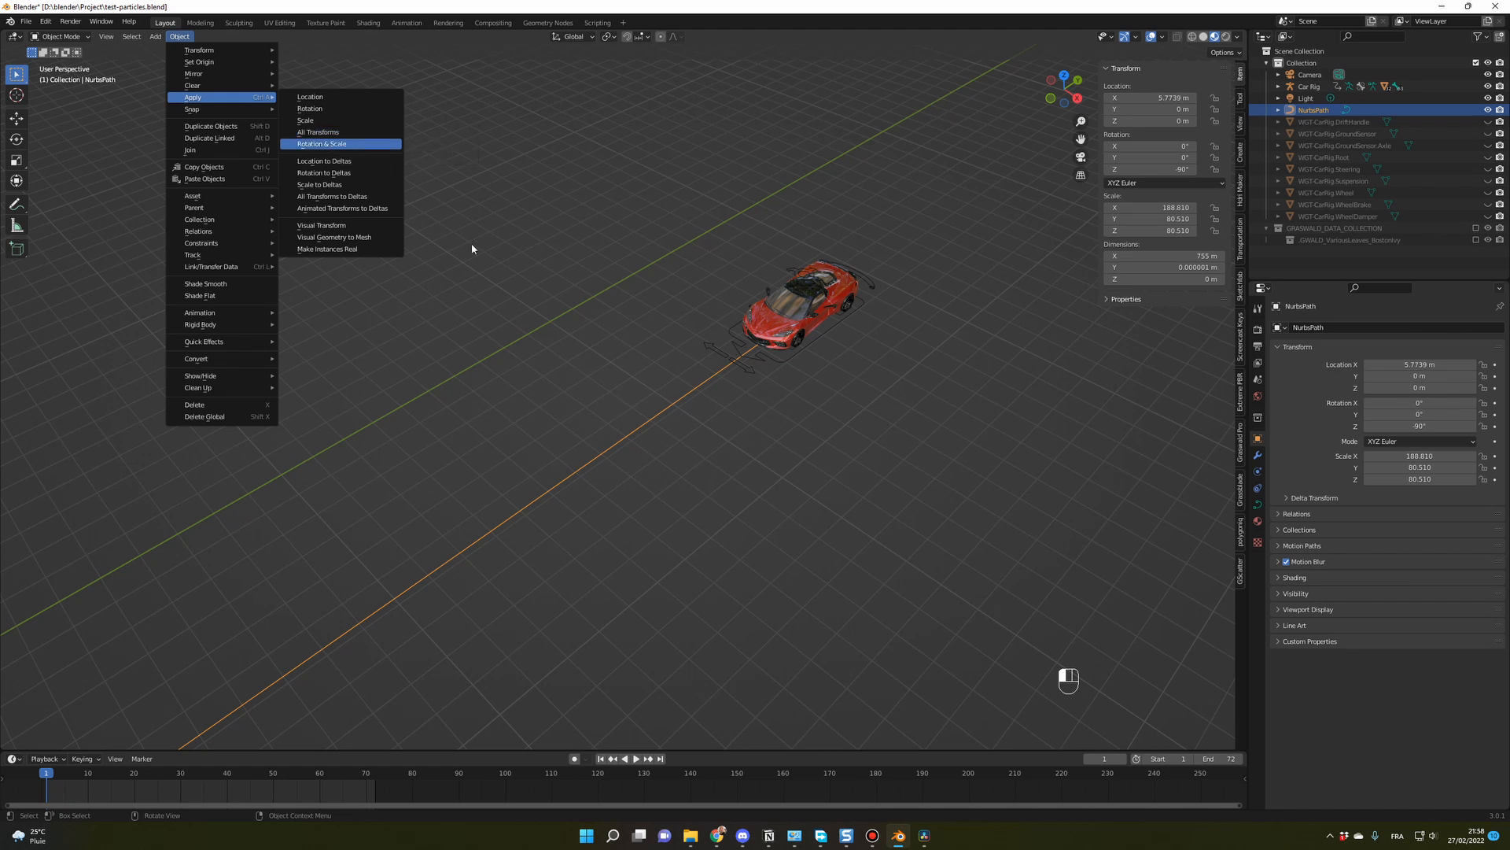
click(321, 143)
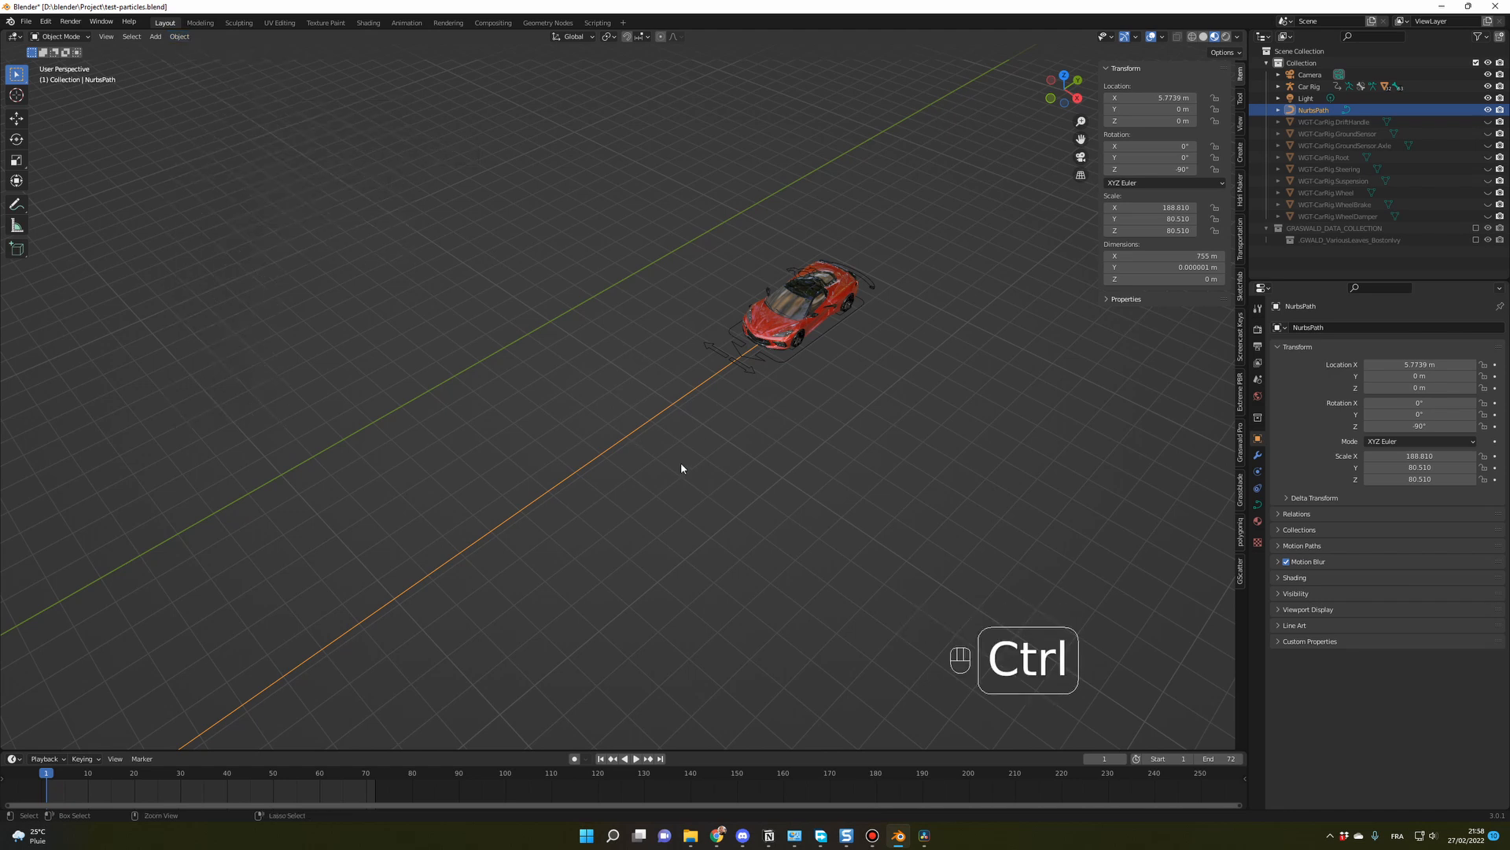
key(ctrl+a)
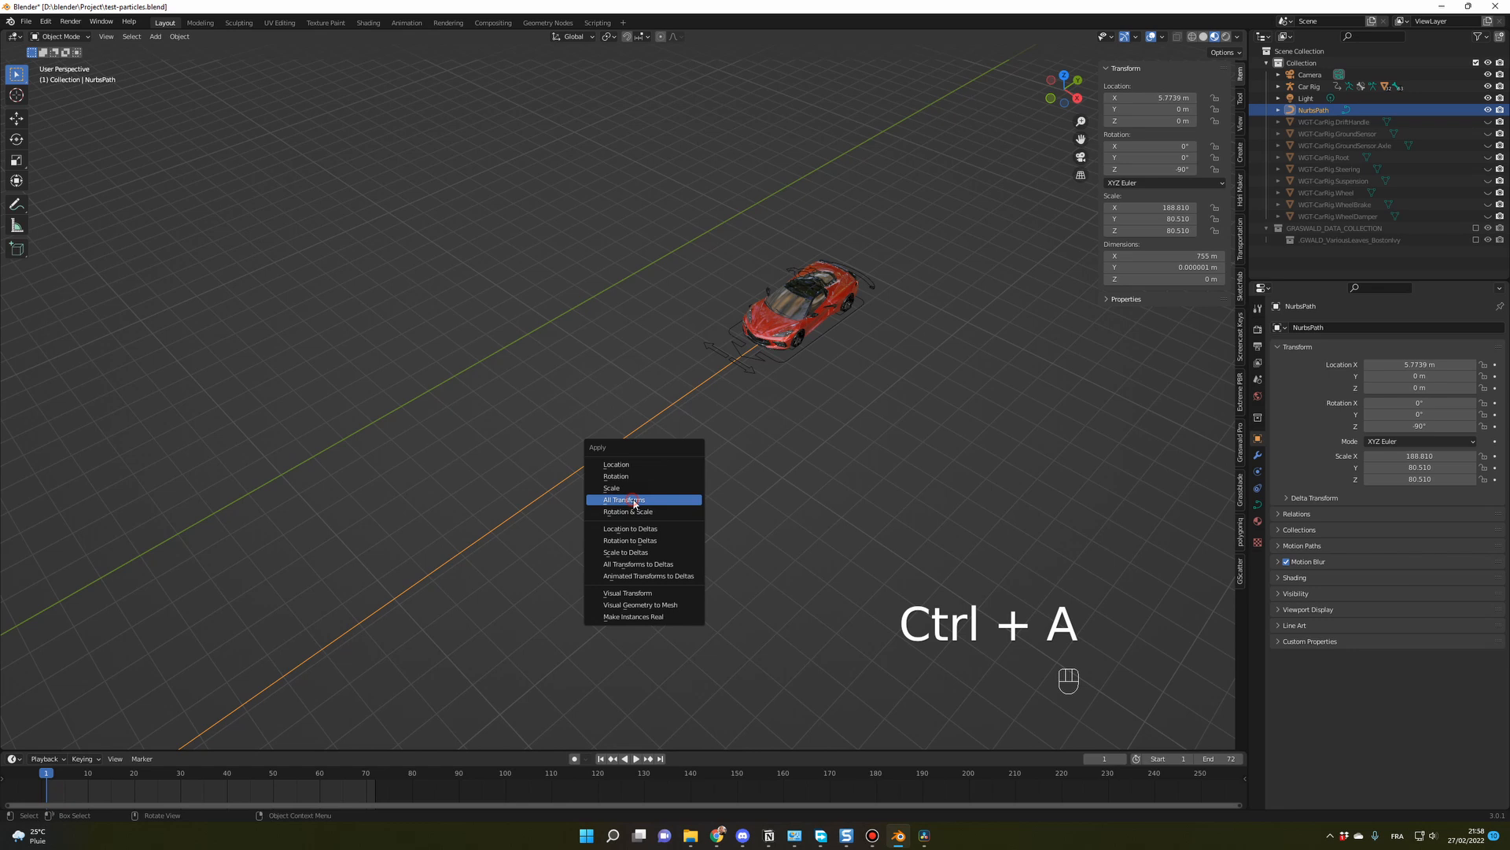
click(623, 498)
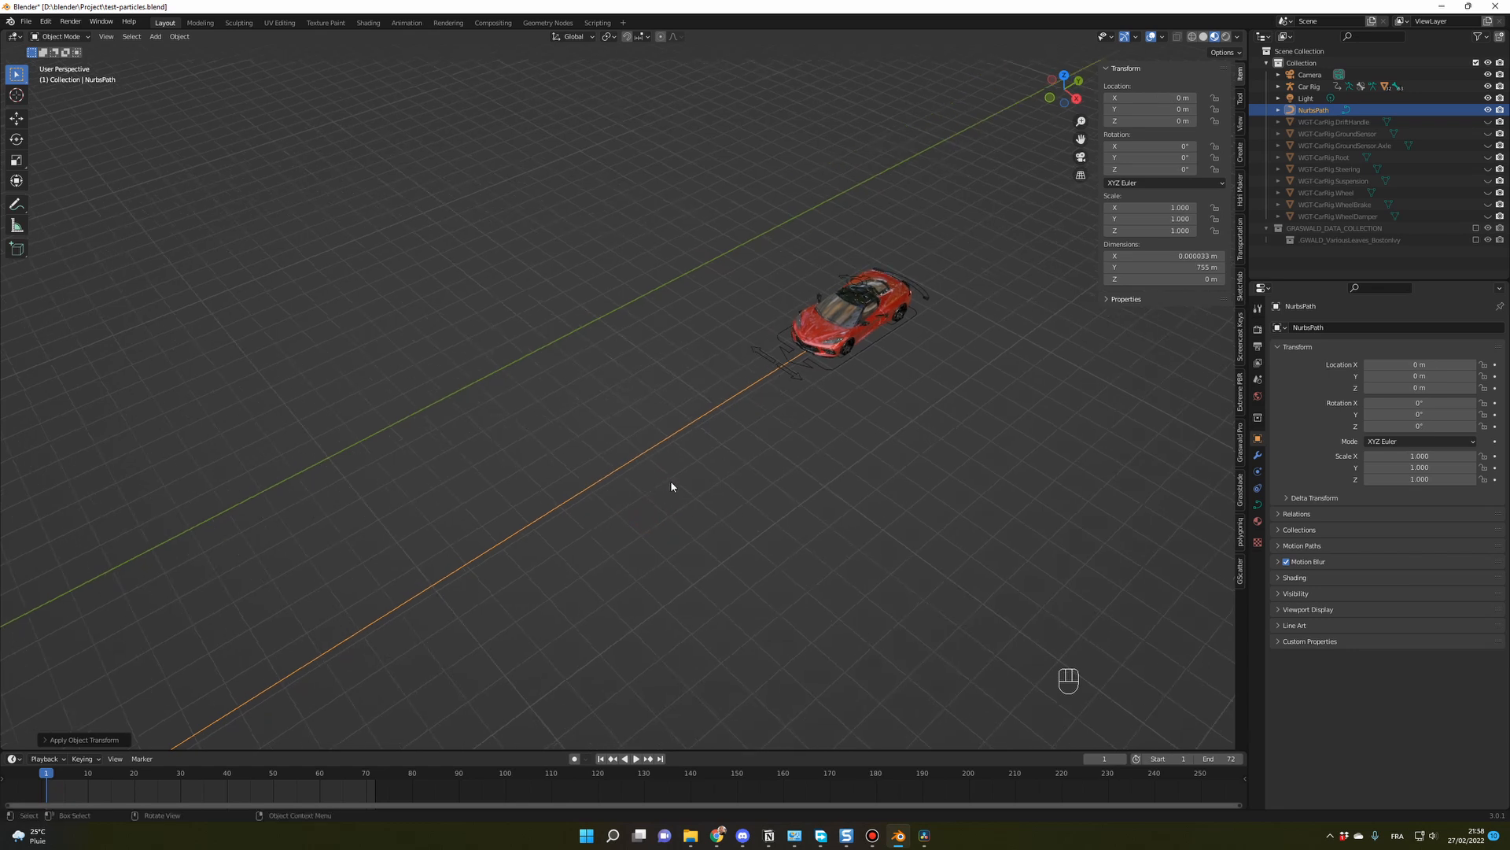
mouse_move(677, 481)
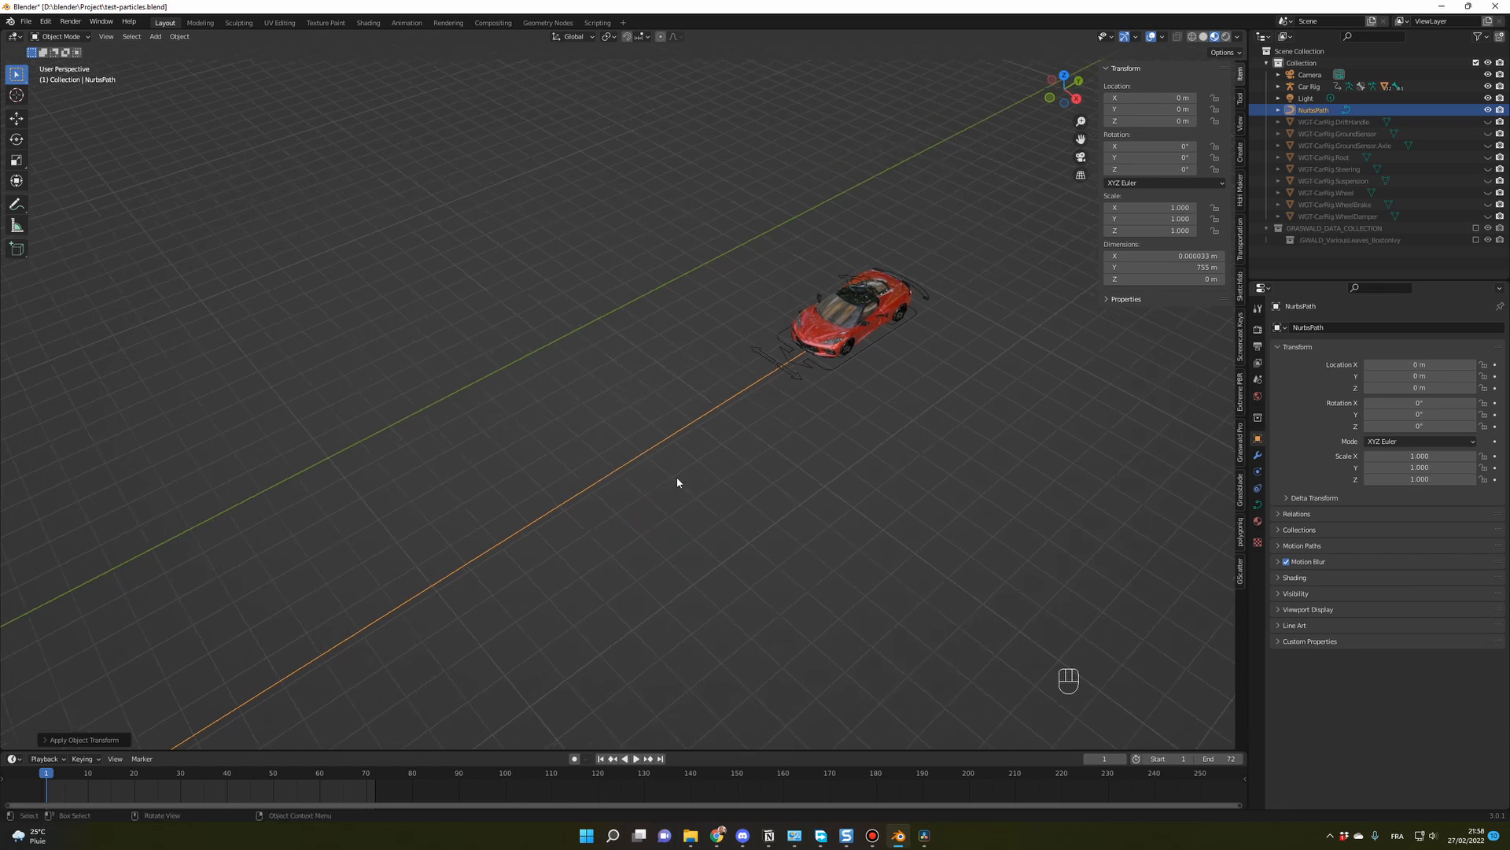
key(Tab)
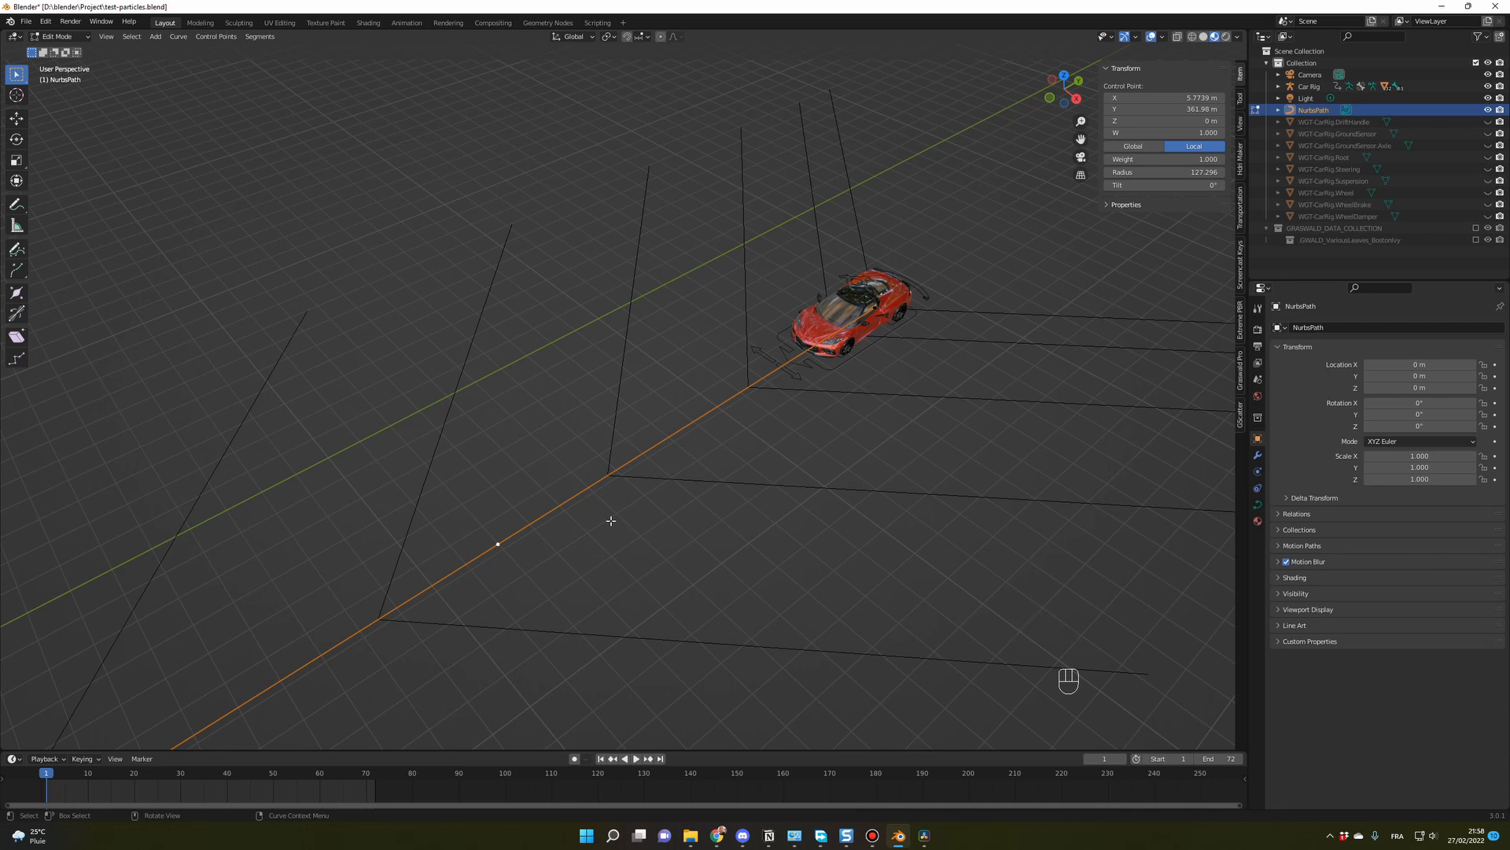
Finish adjusting the path's control points before returning to Object Mode
key(g)
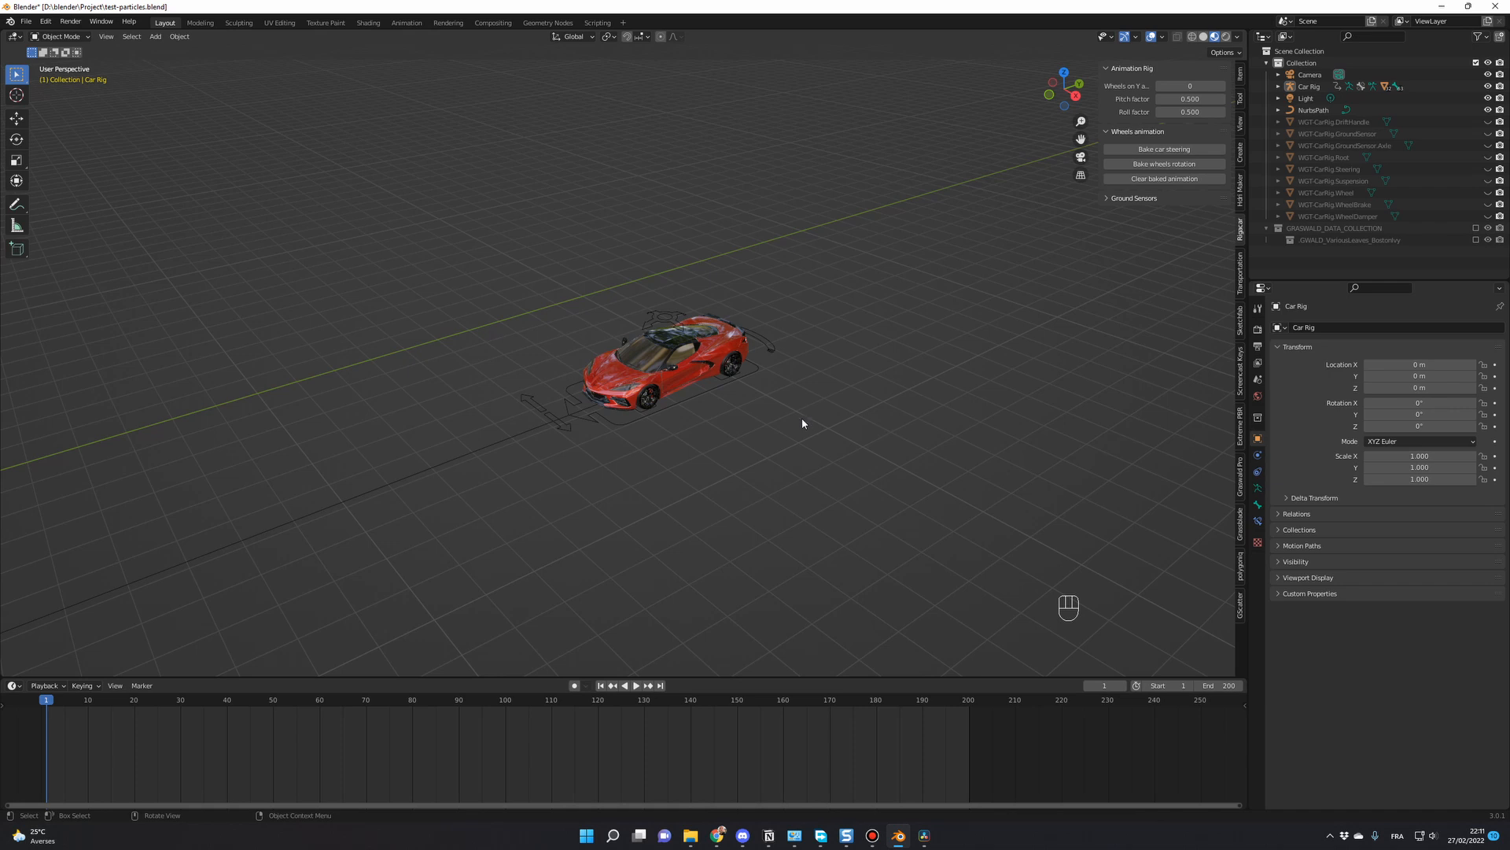
mouse_move(681, 378)
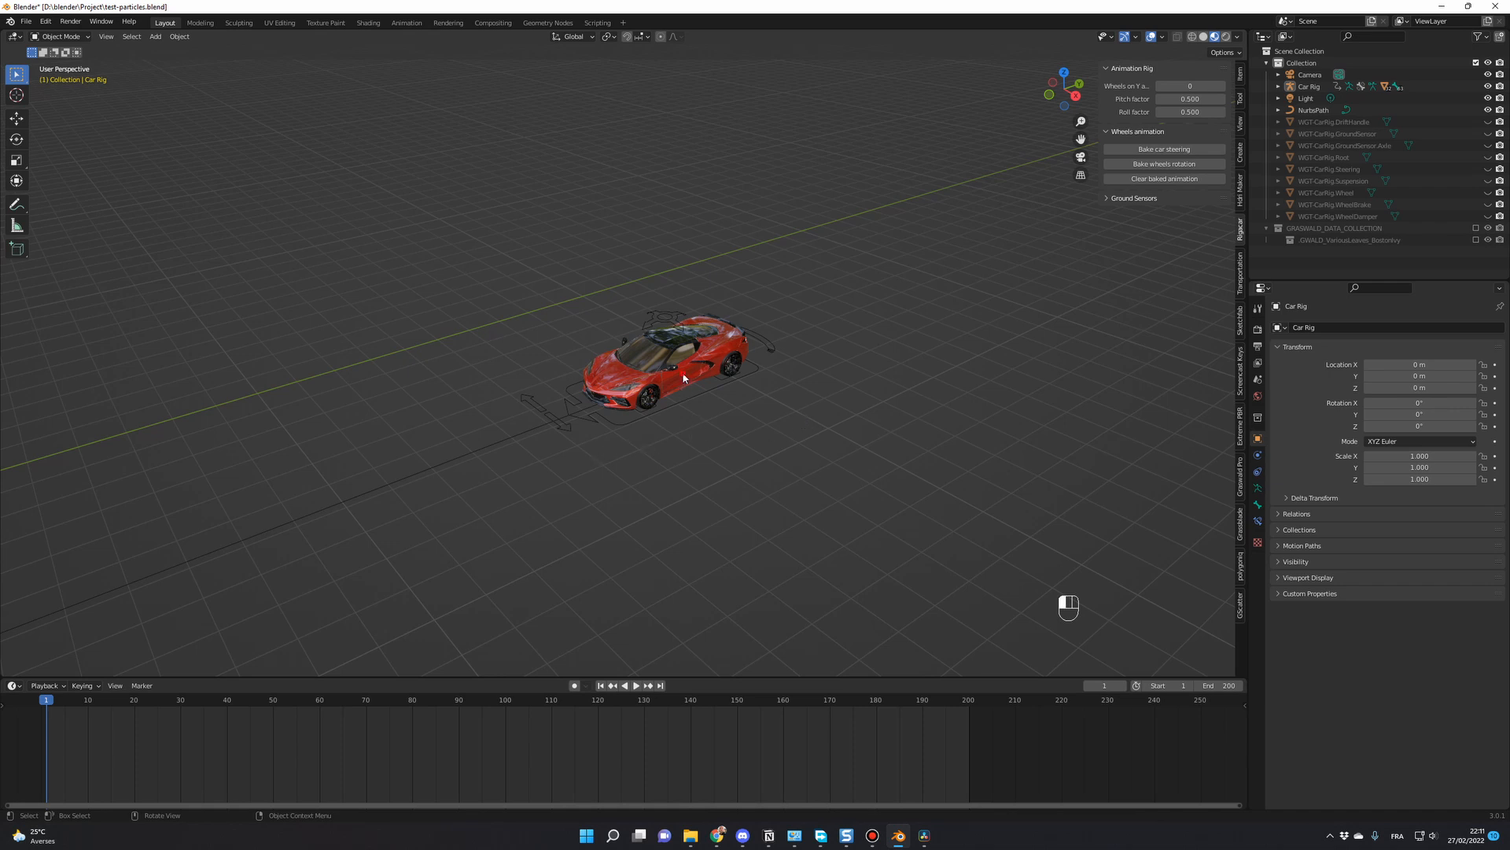
Select the Car Rig and set its mode to prepare for keyframing near frame 120
click(681, 372)
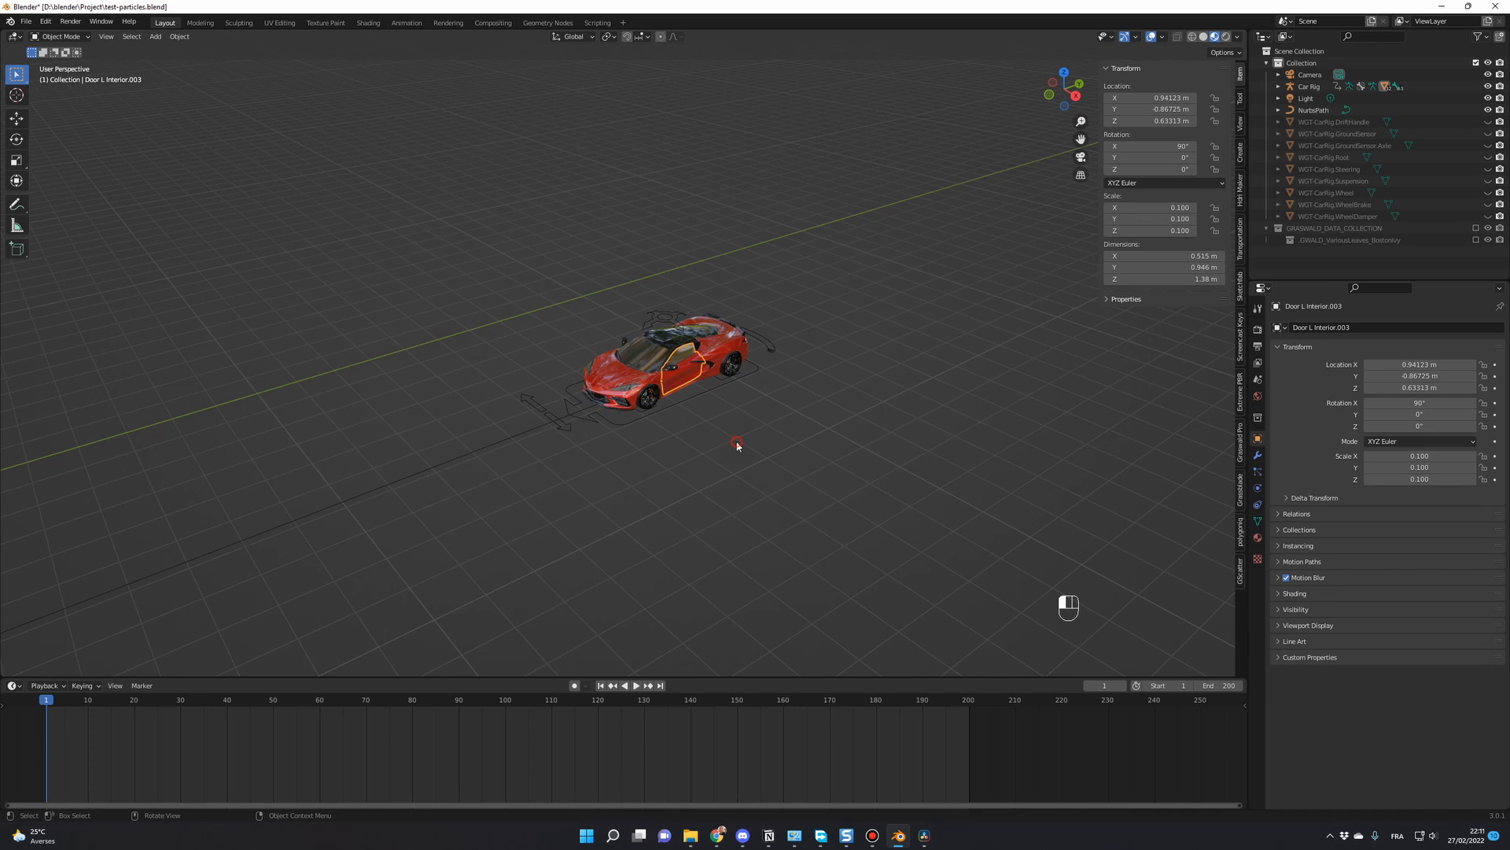
click(1309, 85)
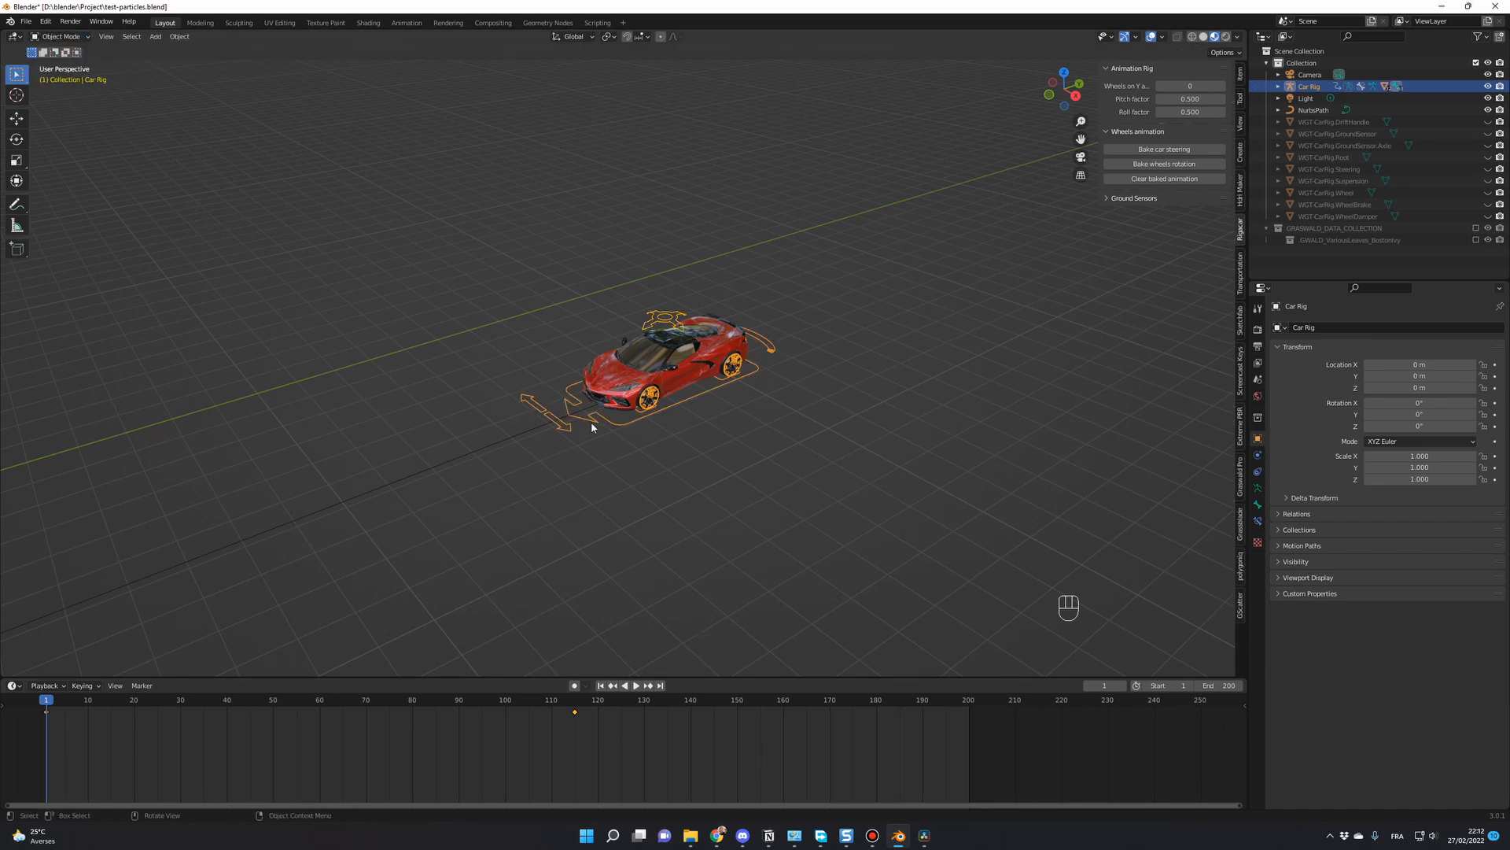
mouse_move(616, 485)
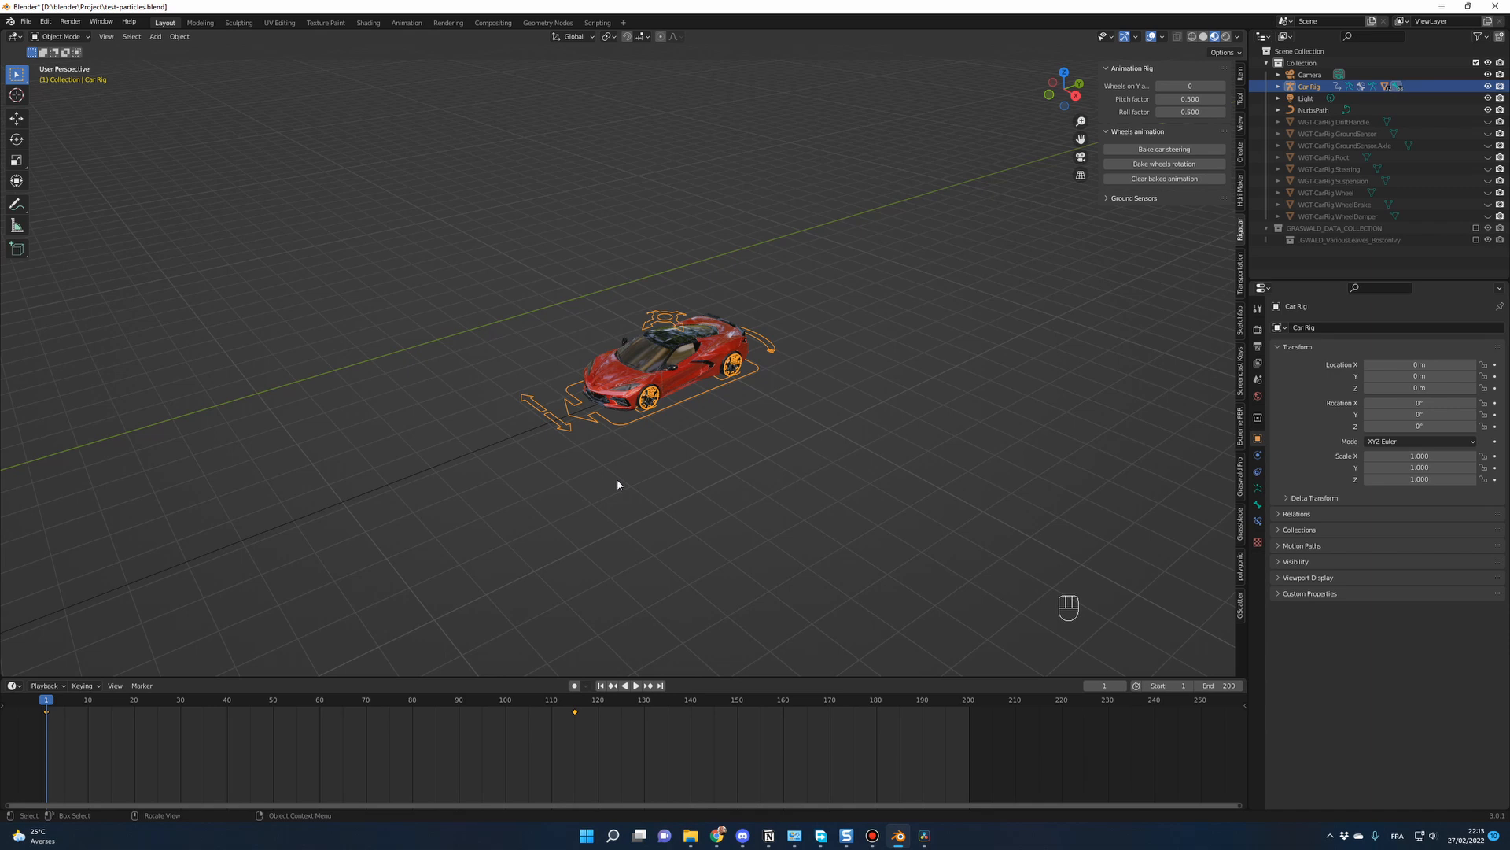
mouse_move(783, 323)
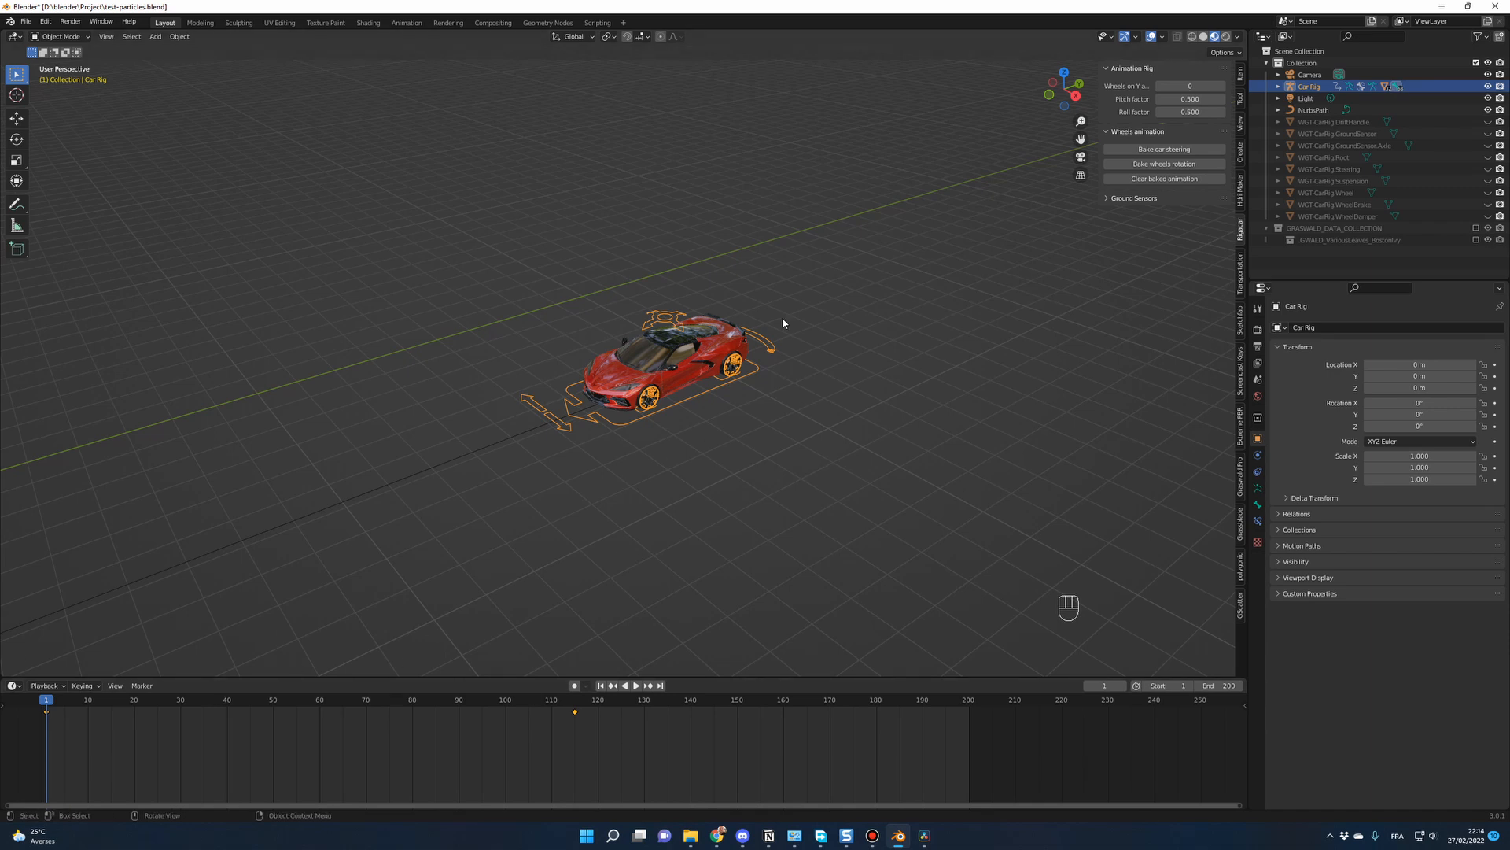
mouse_move(714, 363)
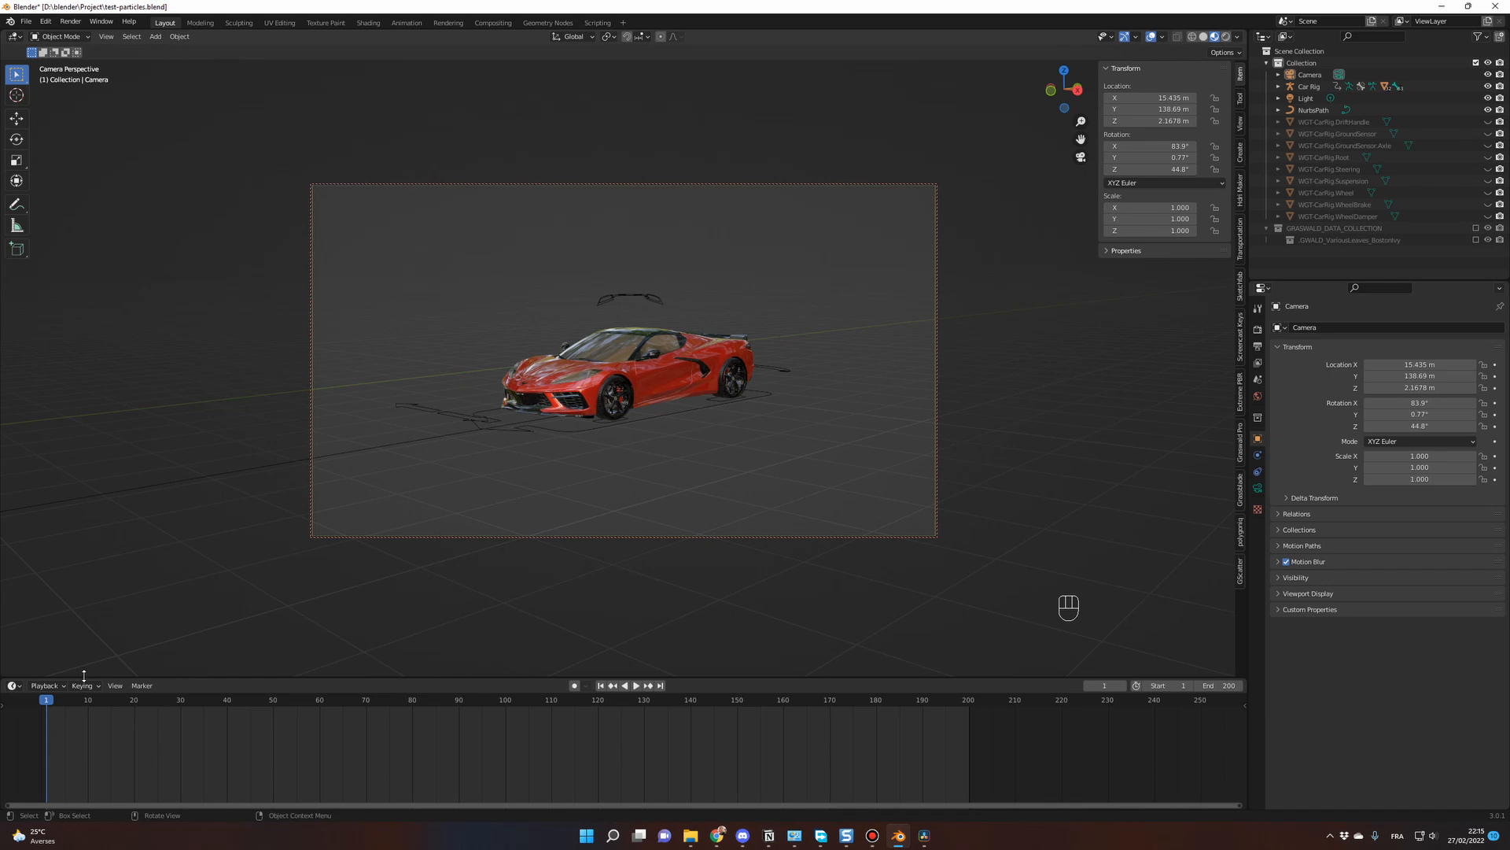
Show the Active Keying Set choices, including Location, Rotation & Scale
click(61, 686)
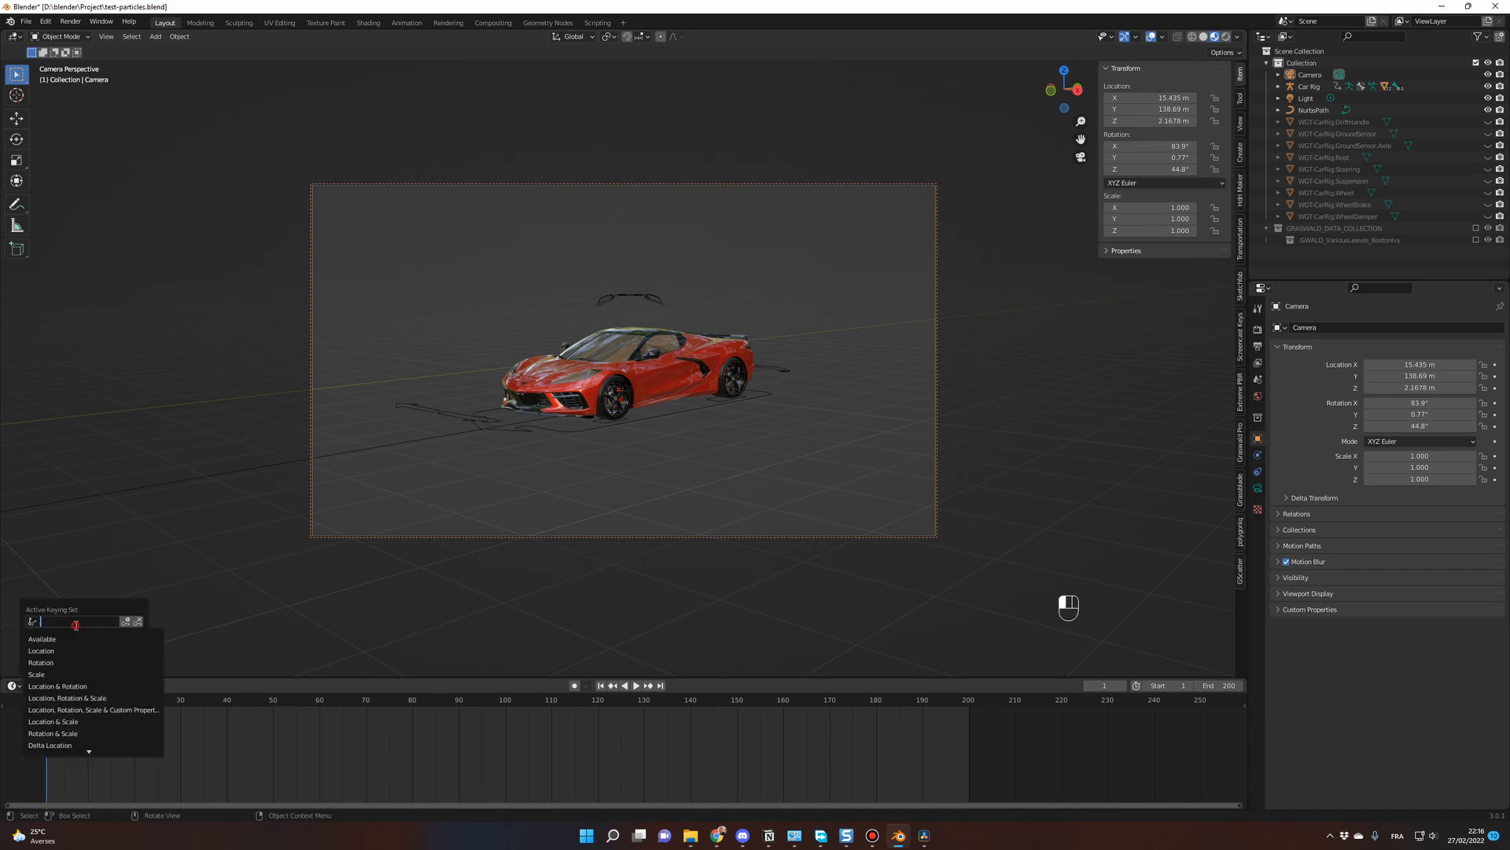
mouse_move(68, 697)
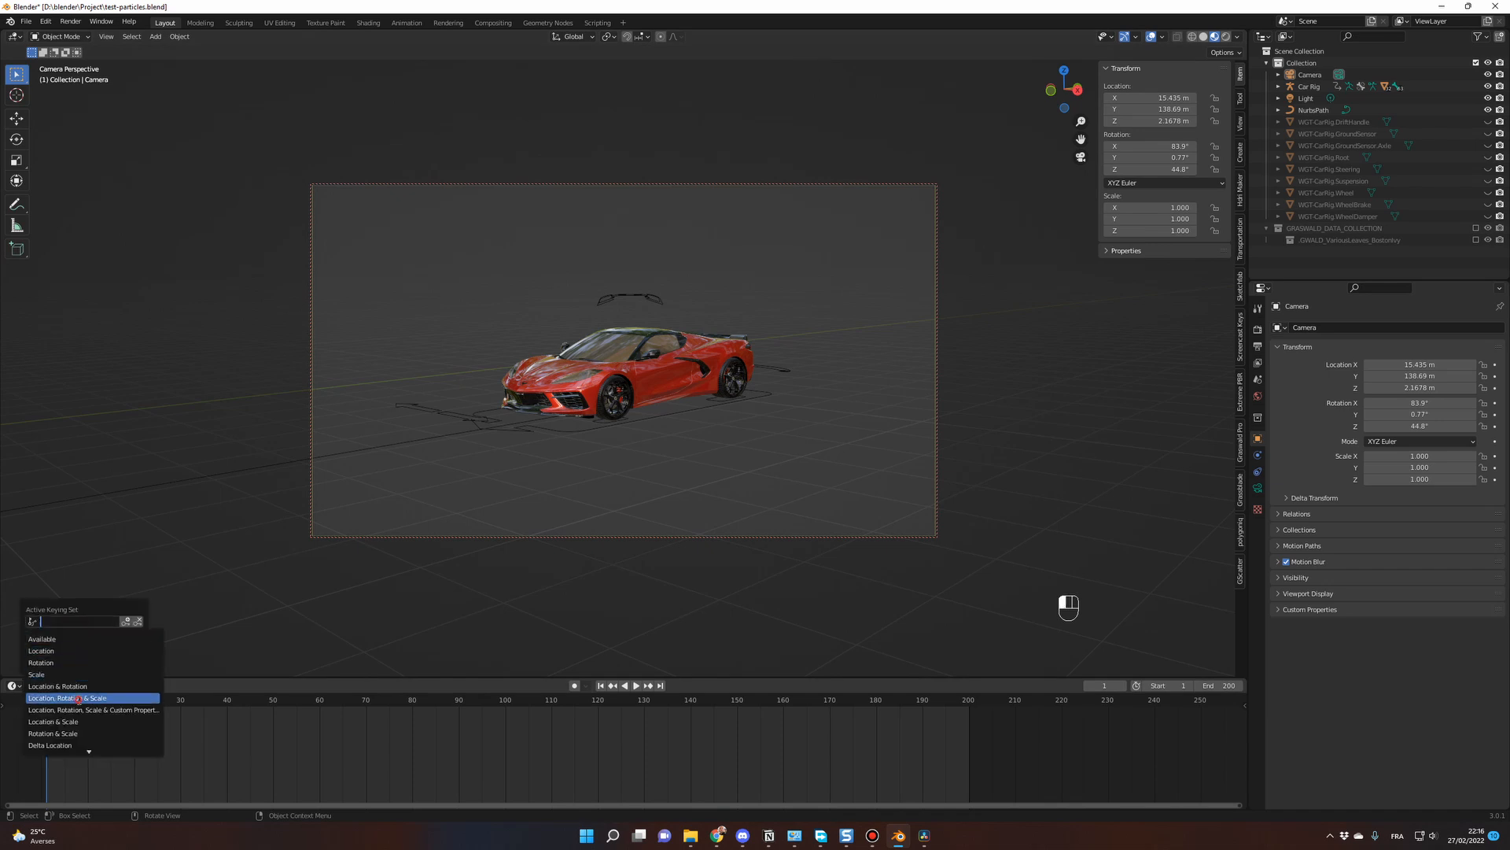